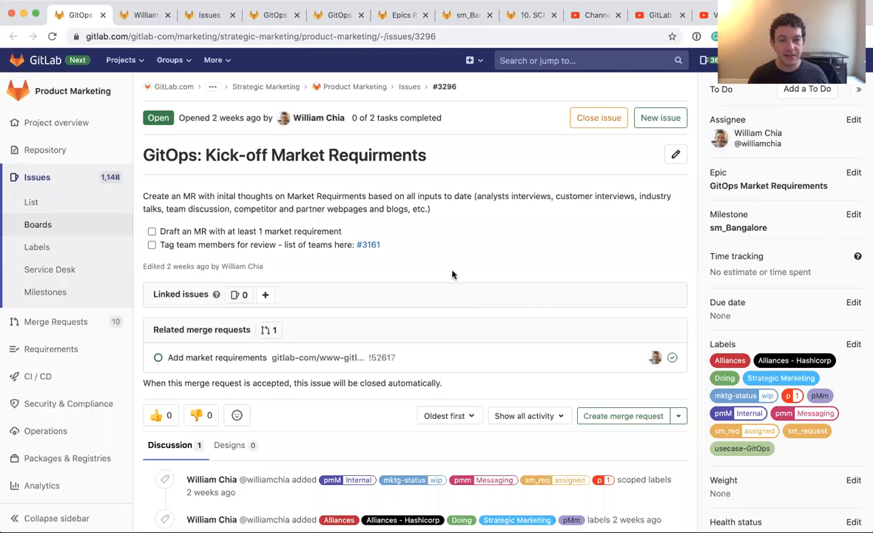
{"action": "mouse_move", "coordinate": [487, 267]}
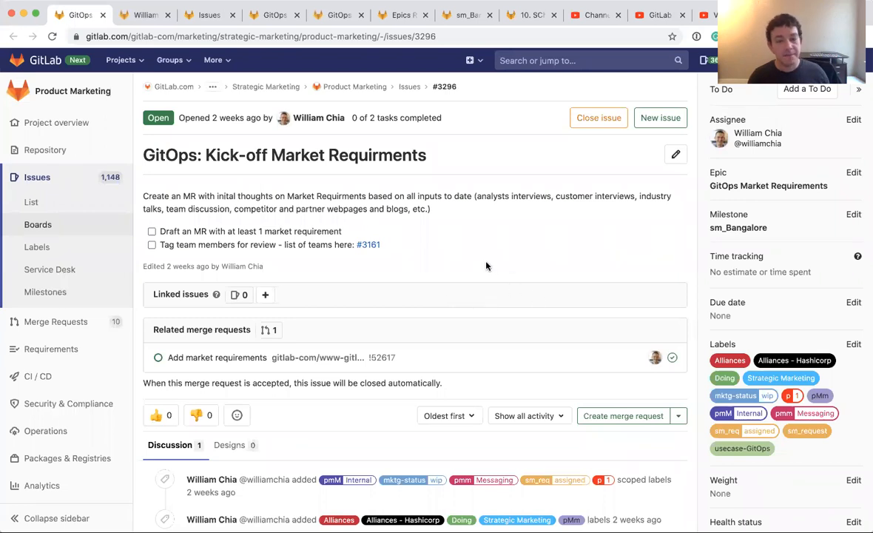
{"action": "mouse_move", "coordinate": [492, 265]}
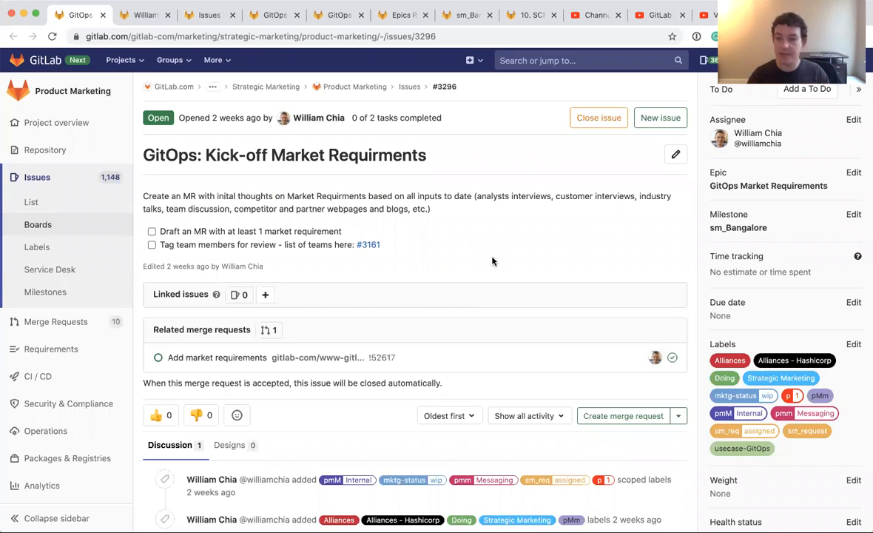
{"action": "mouse_move", "coordinate": [259, 190]}
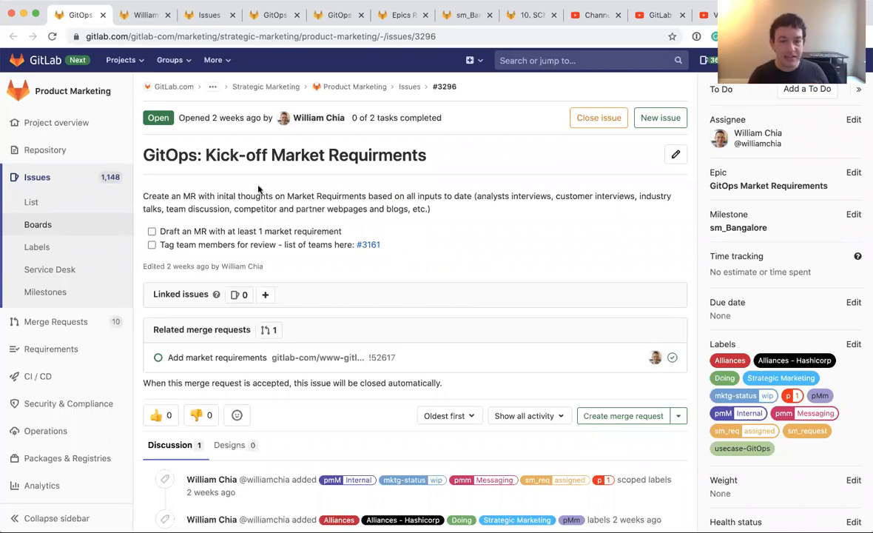
Show all project issues carrying the usecase-GitOps label from the sidebar label link
{"action": "double_click", "coordinate": [234, 154]}
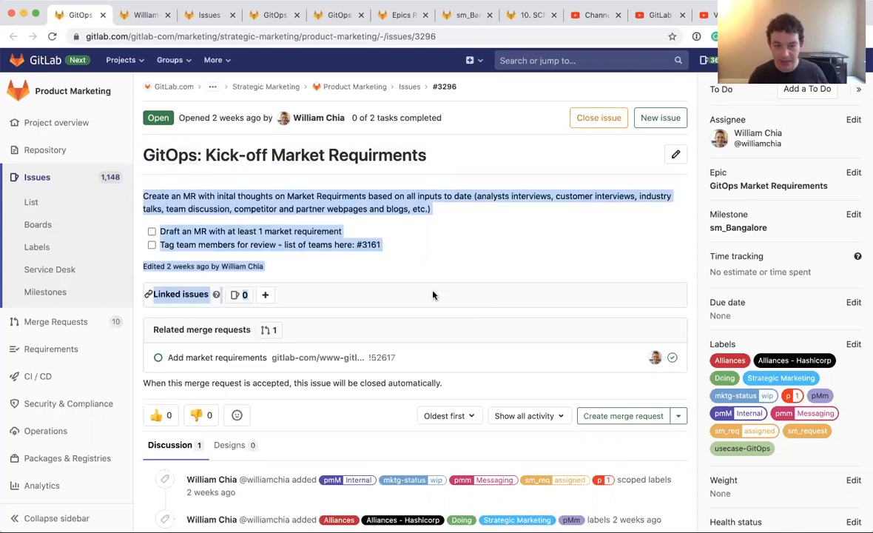
{"action": "scroll", "scroll_direction": "down", "scroll_amount": 3}
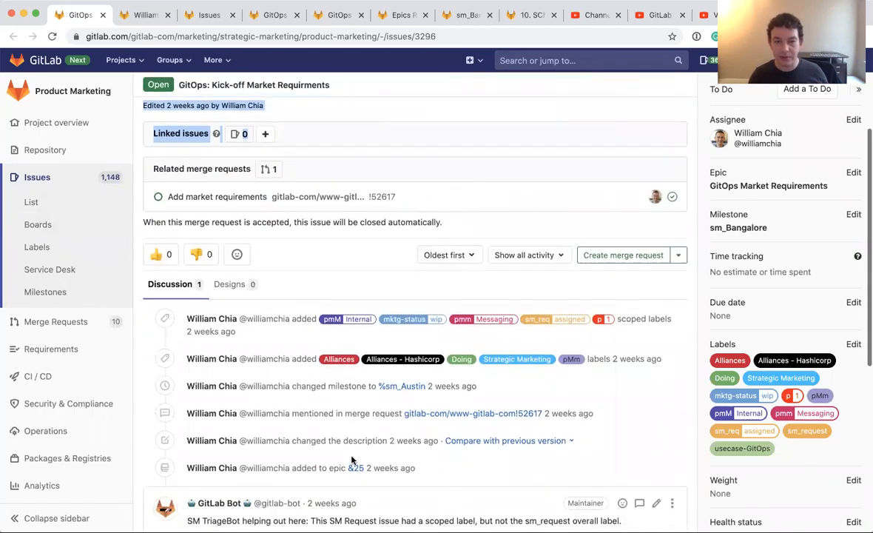
{"action": "scroll", "scroll_direction": "down", "scroll_amount": 3}
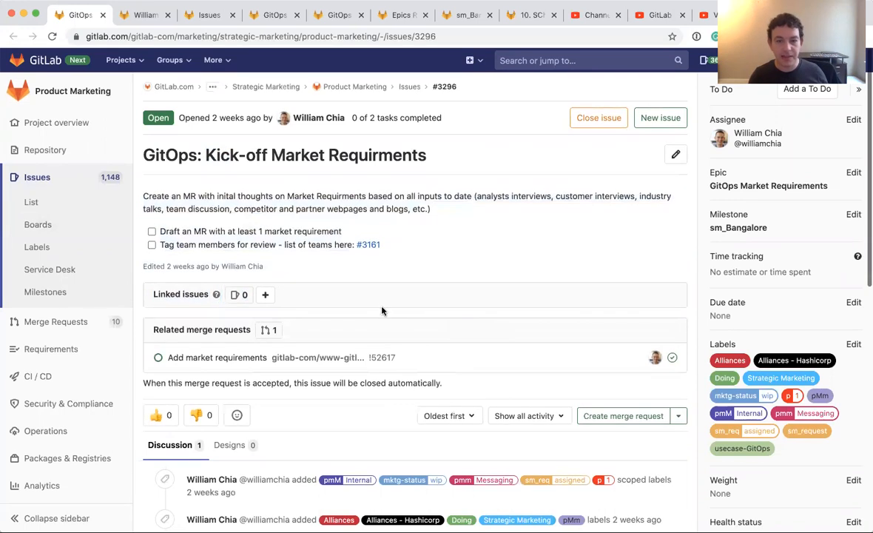
{"action": "mouse_move", "coordinate": [377, 311]}
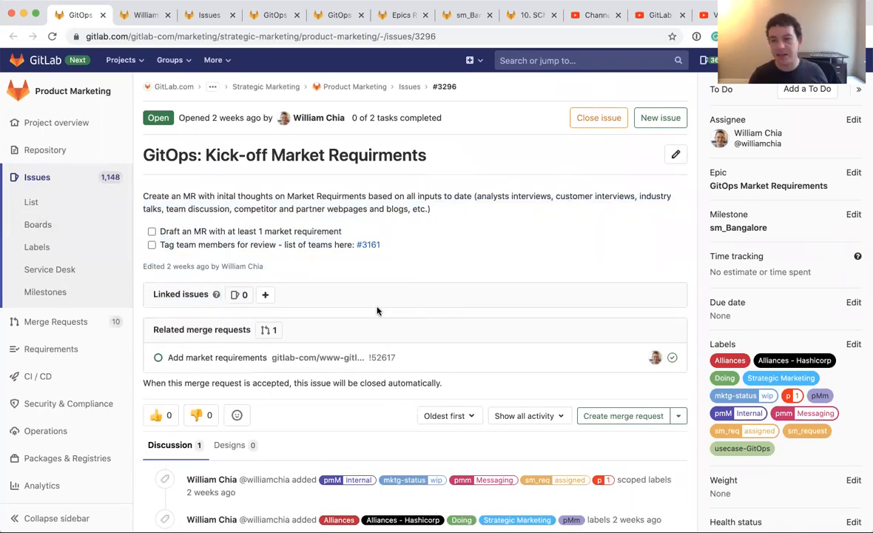
{"action": "mouse_move", "coordinate": [739, 227]}
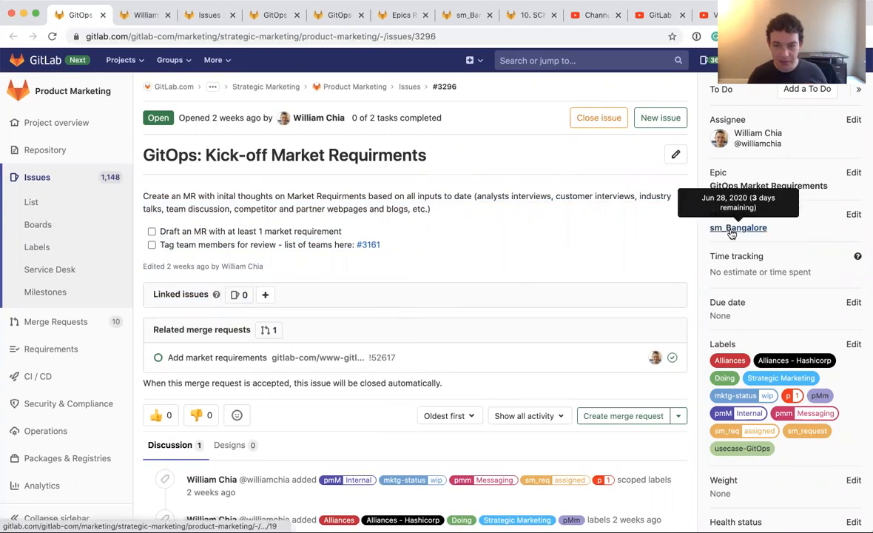
{"action": "mouse_move", "coordinate": [581, 296]}
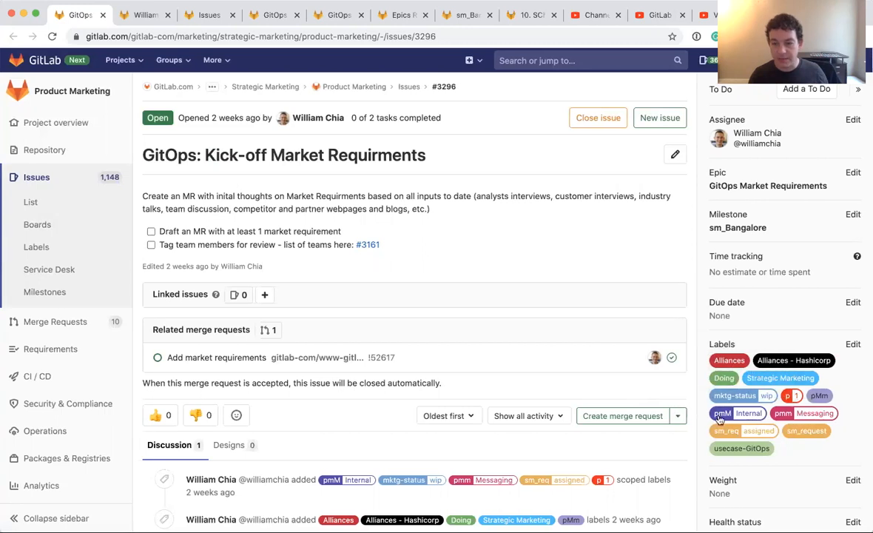
{"action": "mouse_move", "coordinate": [820, 395]}
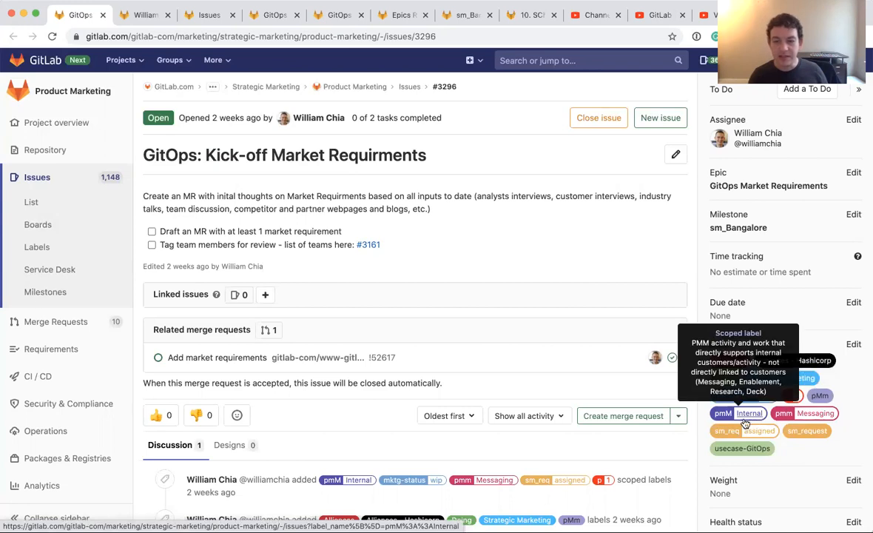
{"action": "mouse_move", "coordinate": [743, 420]}
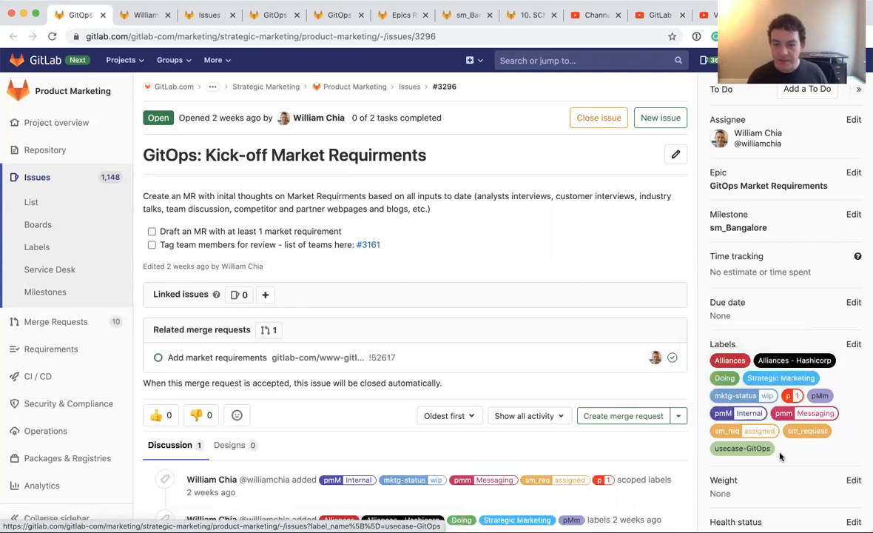
{"action": "mouse_move", "coordinate": [742, 448]}
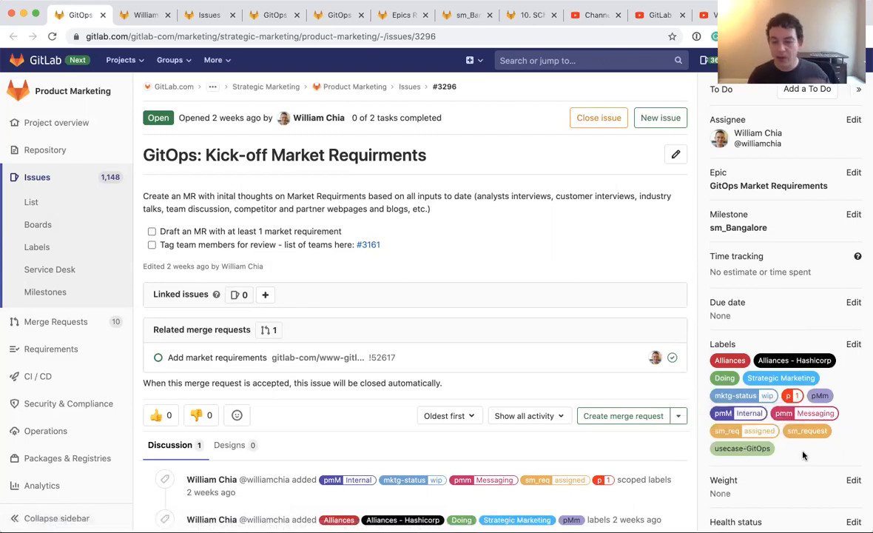
{"action": "mouse_move", "coordinate": [745, 461]}
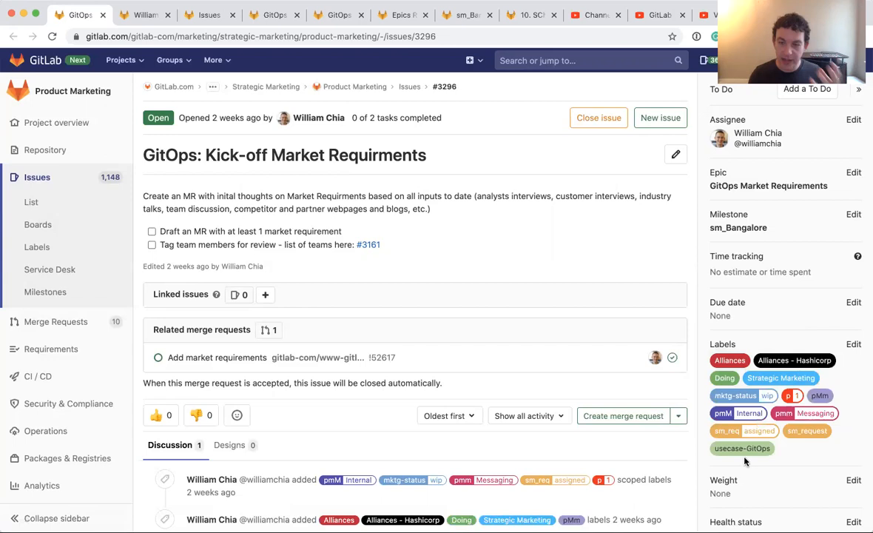
{"action": "mouse_move", "coordinate": [743, 448]}
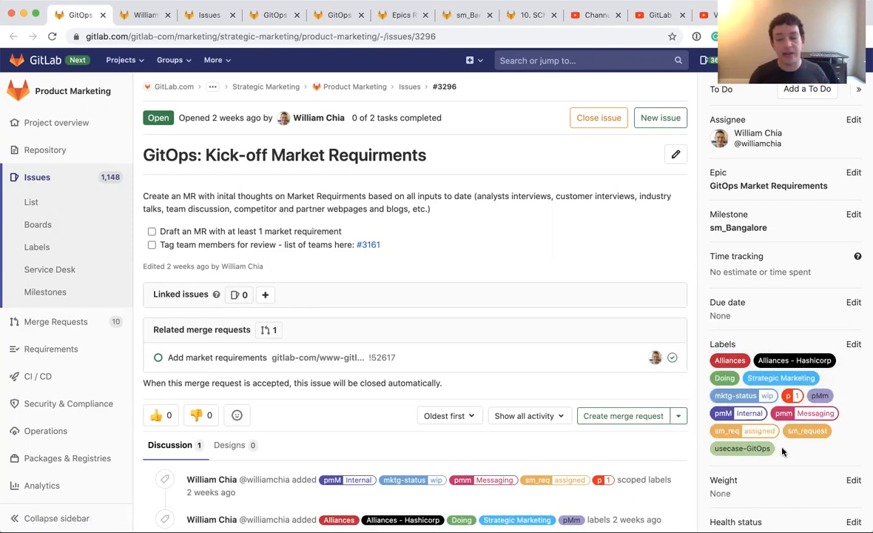
{"action": "mouse_move", "coordinate": [527, 235]}
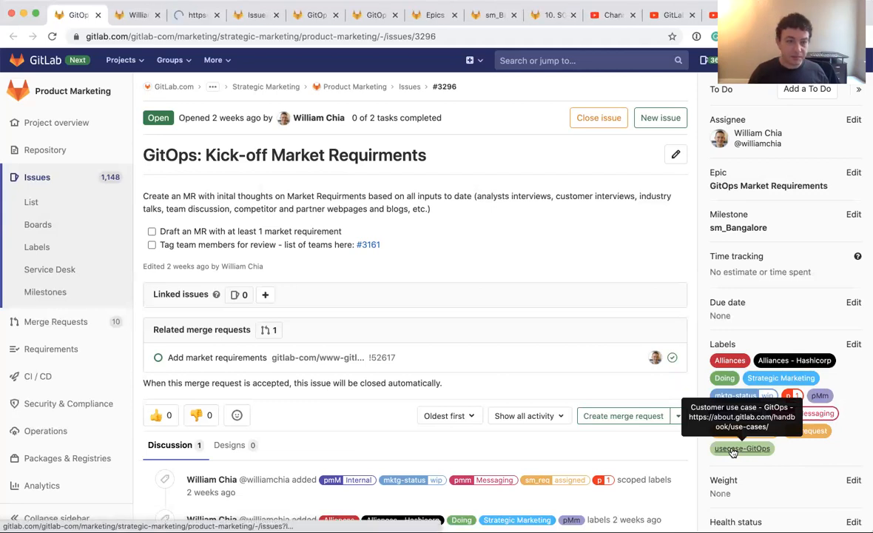
{"action": "left_click", "coordinate": [743, 447]}
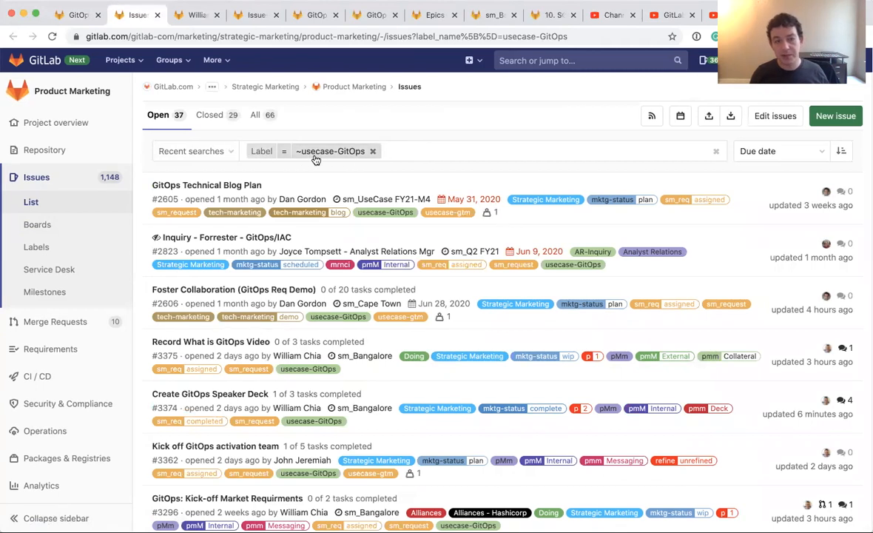
{"action": "mouse_move", "coordinate": [324, 159]}
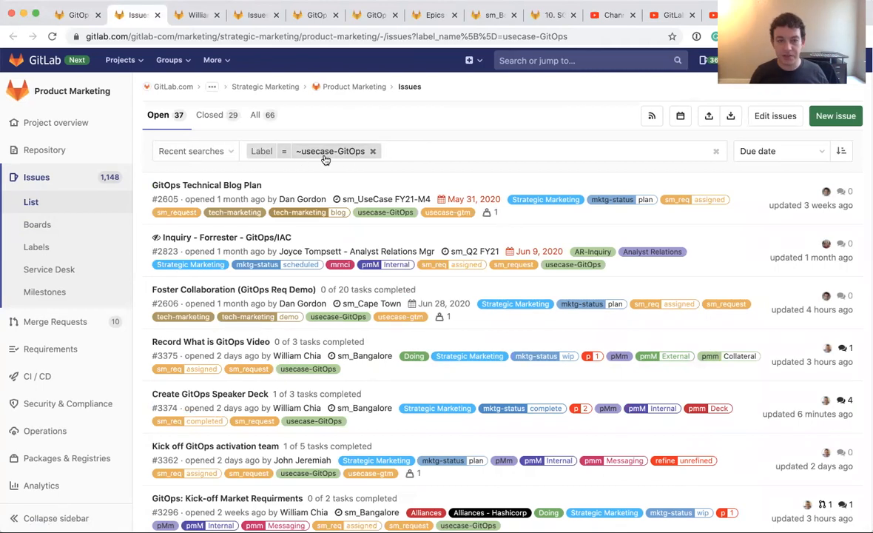
{"action": "mouse_move", "coordinate": [293, 100]}
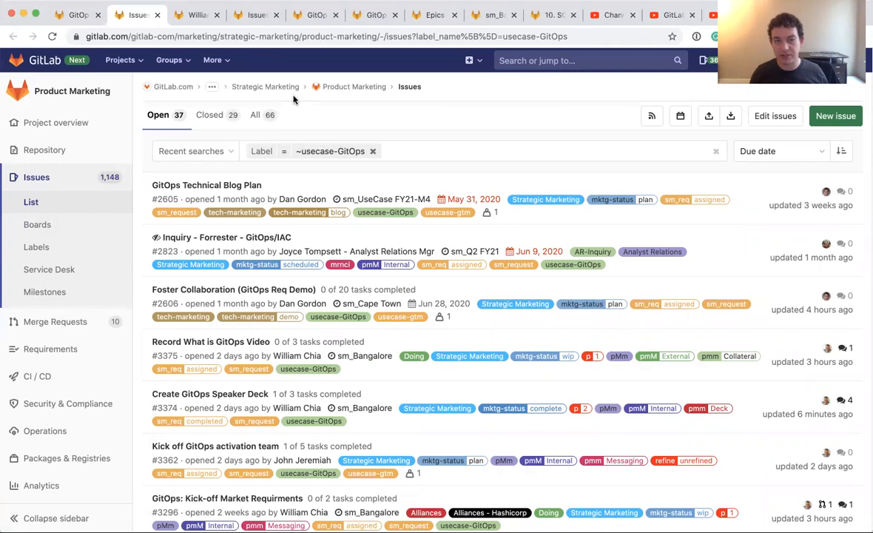
{"action": "mouse_move", "coordinate": [354, 86]}
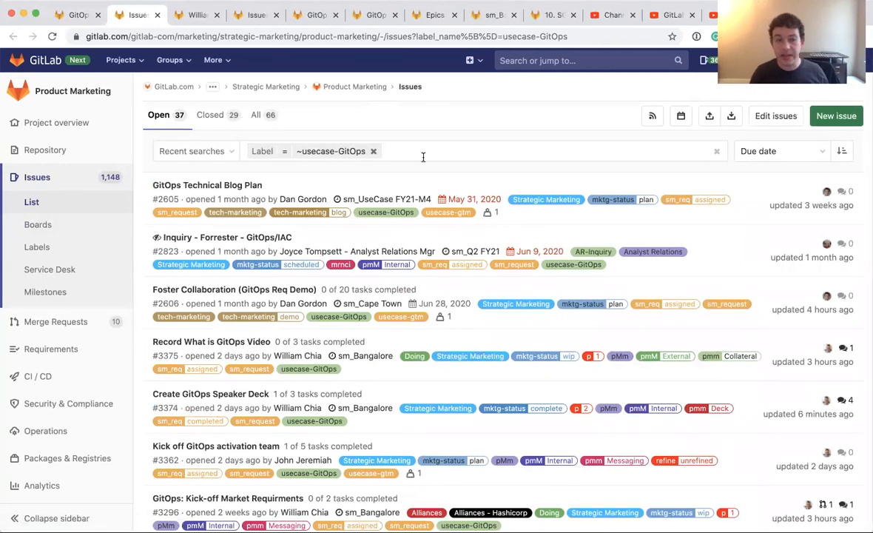
Filter the GitOps issues to assignee William Chia and milestone sm_Bangalore
{"action": "left_click", "coordinate": [429, 151]}
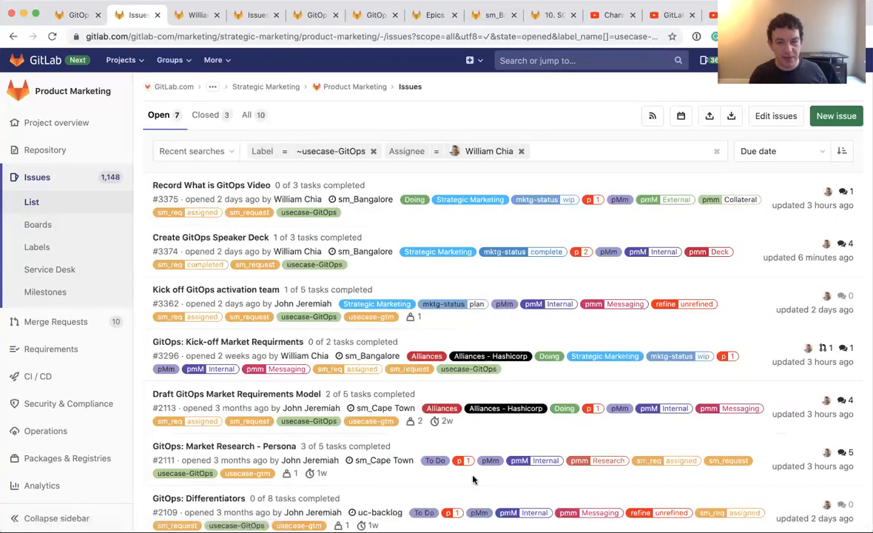
{"action": "left_click", "coordinate": [629, 151]}
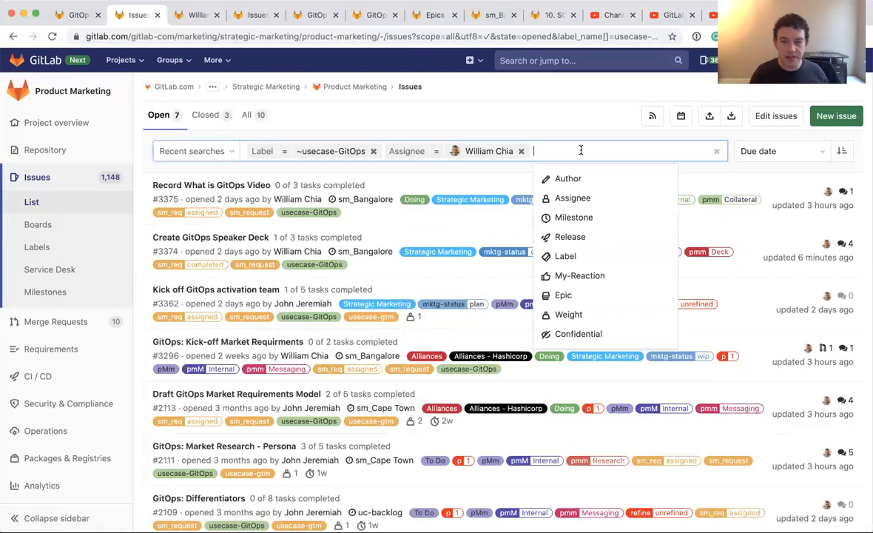
{"action": "mouse_move", "coordinate": [573, 217]}
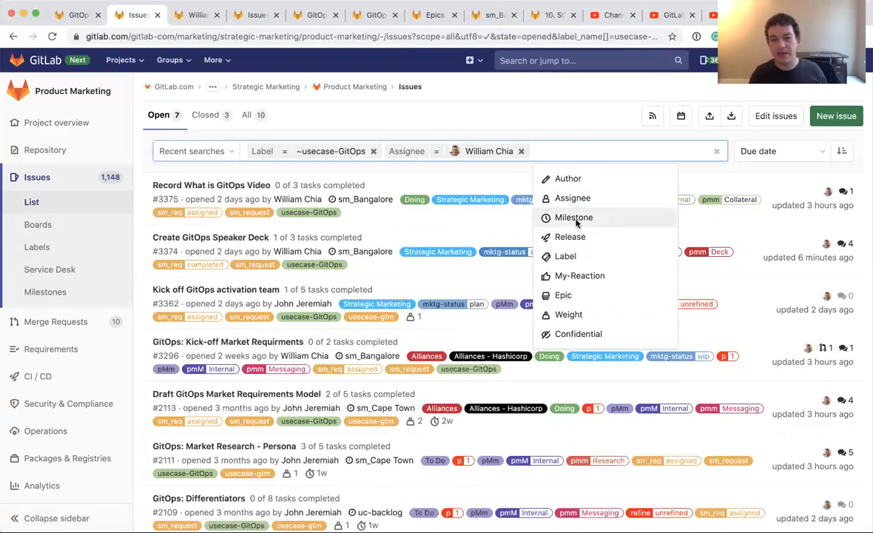
{"action": "left_click", "coordinate": [574, 217]}
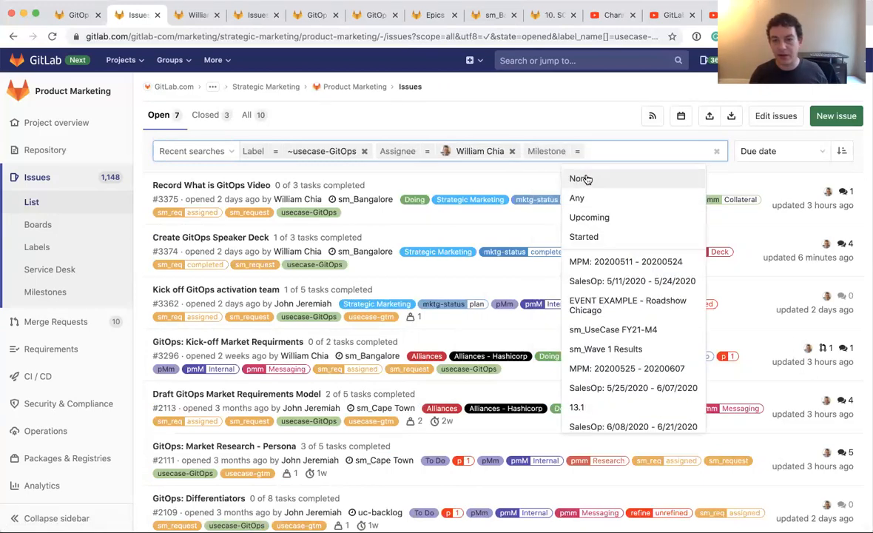
{"action": "type", "text": "ban"}
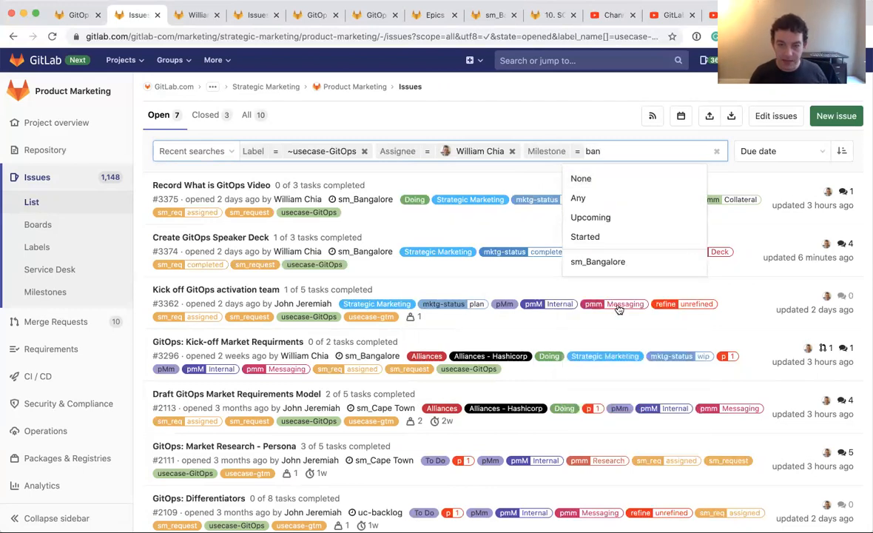
{"action": "left_click", "coordinate": [598, 262]}
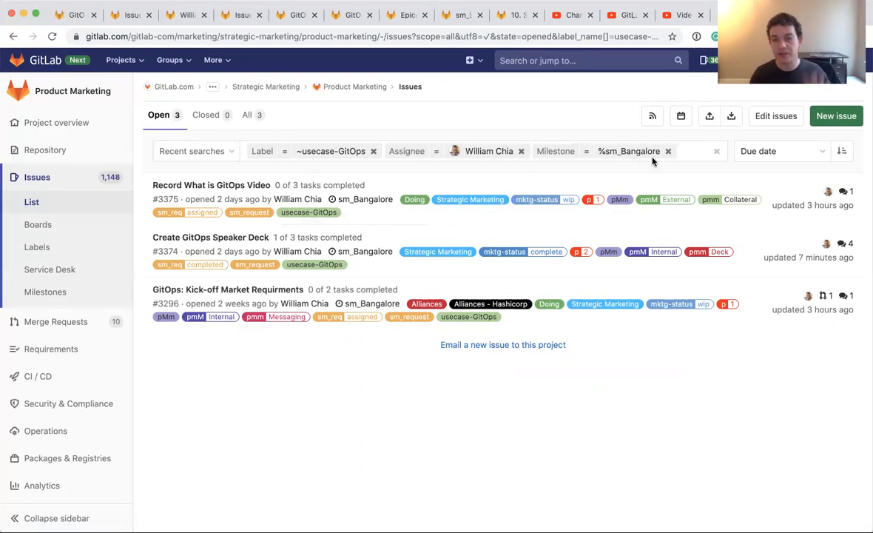
{"action": "mouse_move", "coordinate": [648, 199]}
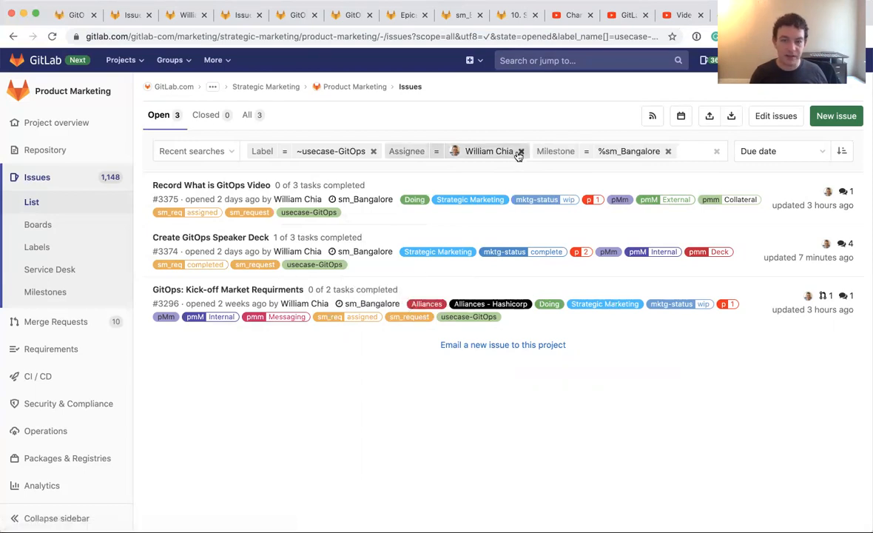
{"action": "mouse_move", "coordinate": [523, 153]}
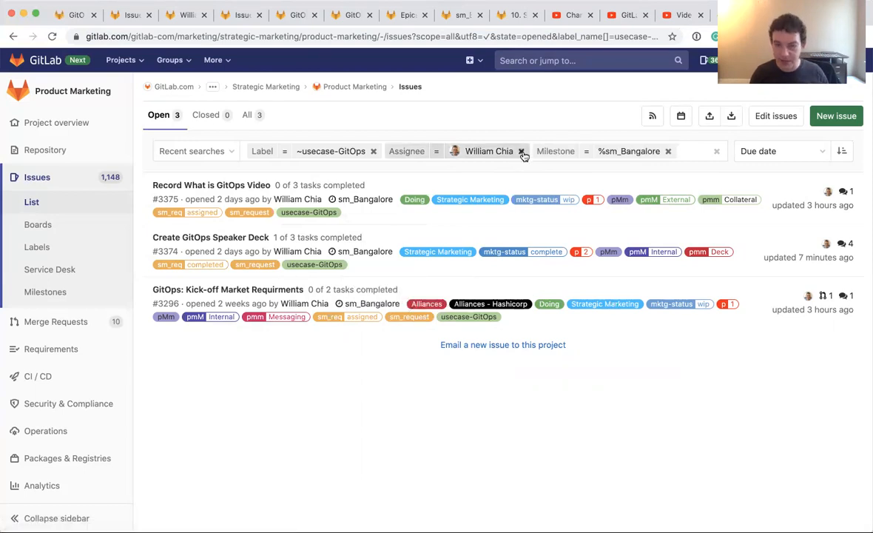
Replace the assignee and milestone filters with a second label filter p::1
{"action": "left_click", "coordinate": [688, 151]}
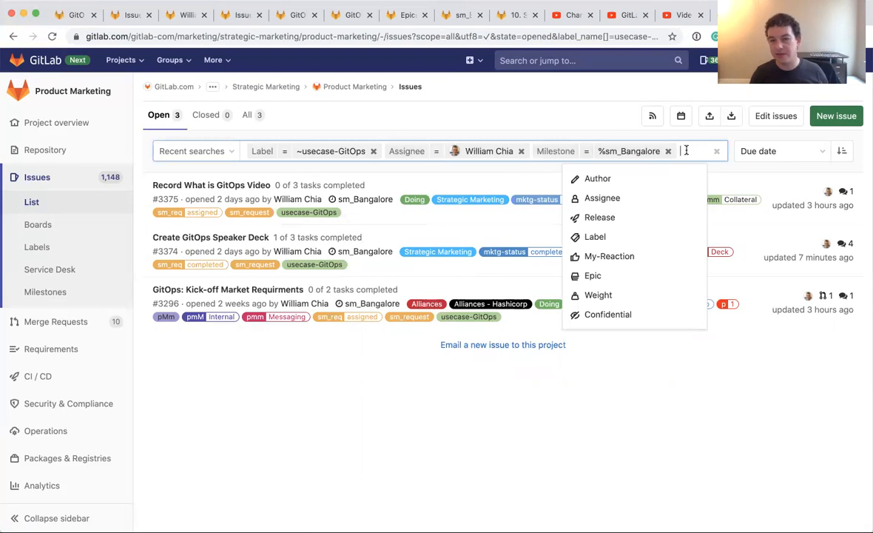
{"action": "mouse_move", "coordinate": [665, 184]}
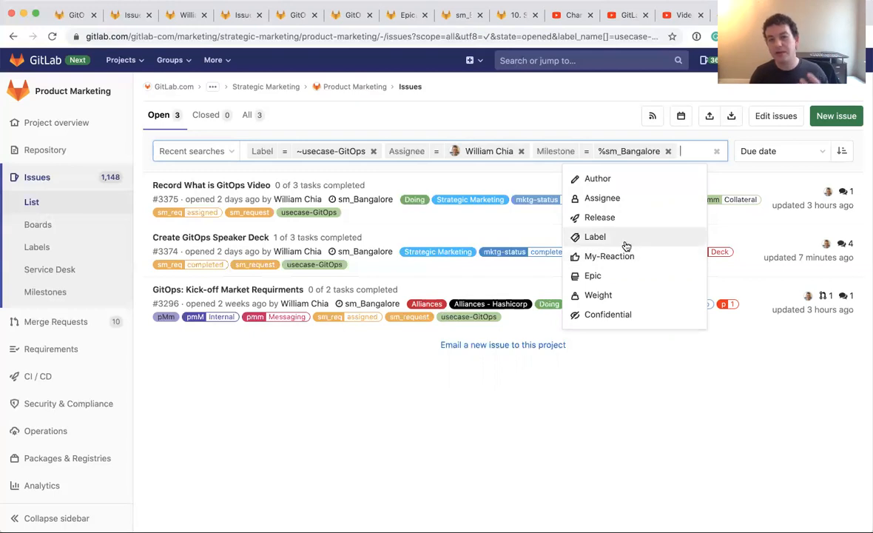
{"action": "mouse_move", "coordinate": [323, 164]}
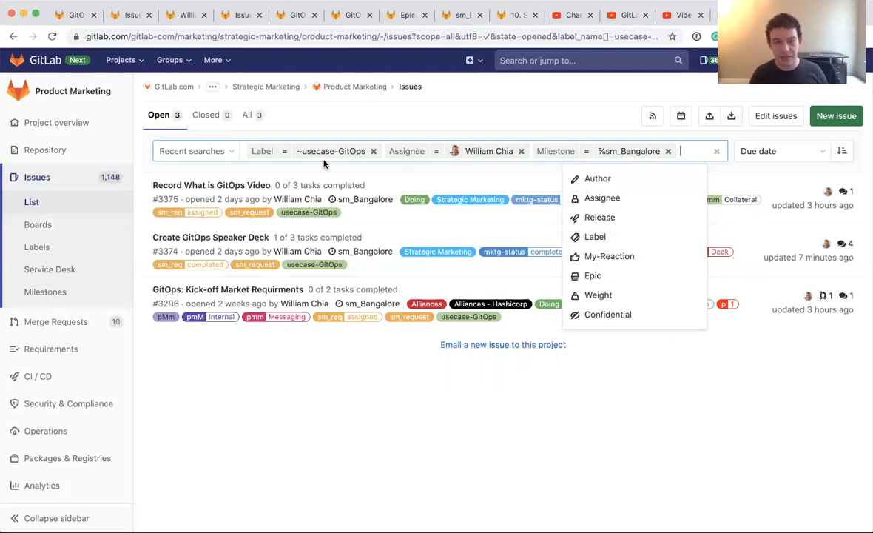
{"action": "left_click", "coordinate": [521, 151]}
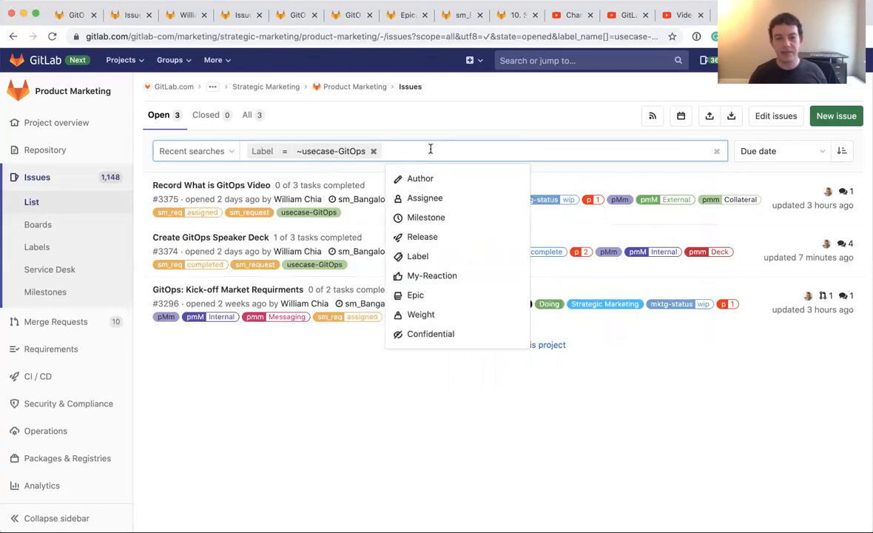
{"action": "type", "text": "lan"}
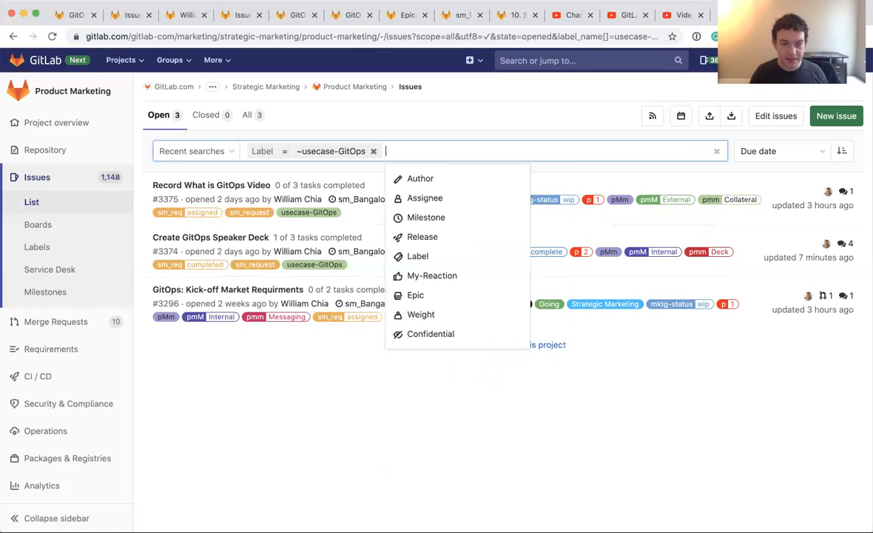
{"action": "left_click", "coordinate": [417, 256]}
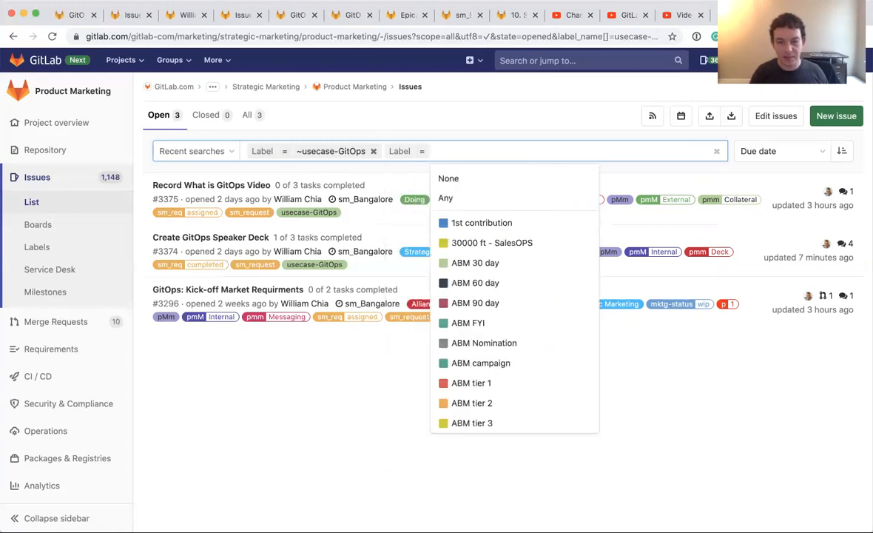
{"action": "type", "text": "p1"}
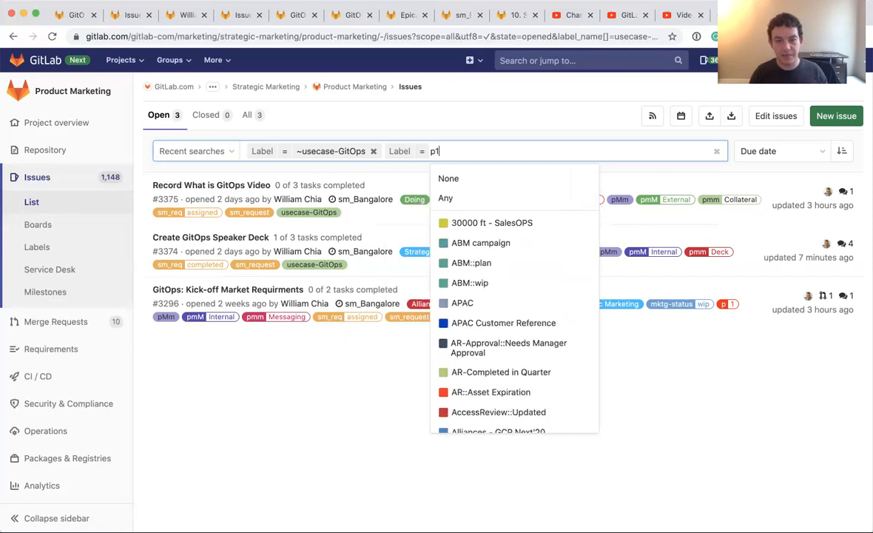
{"action": "key", "text": "Backspace"}
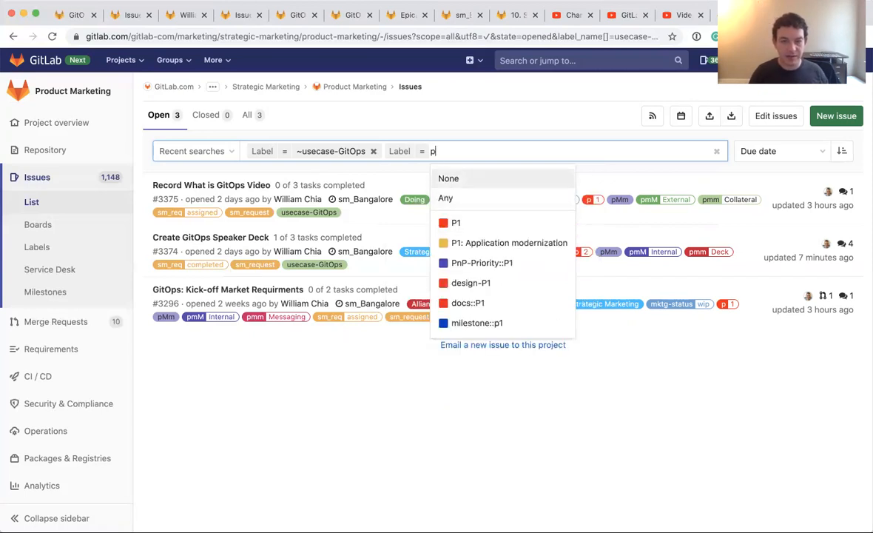
{"action": "type", "text": "::1"}
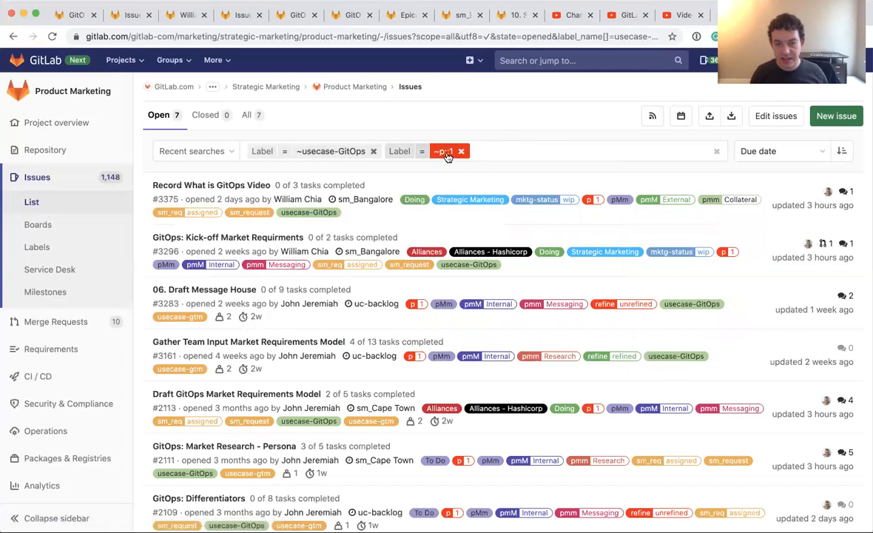
Open issue #3296, GitOps: Kick-off Market Requirments, from the filtered list
{"action": "scroll", "scroll_direction": "down", "scroll_amount": 3}
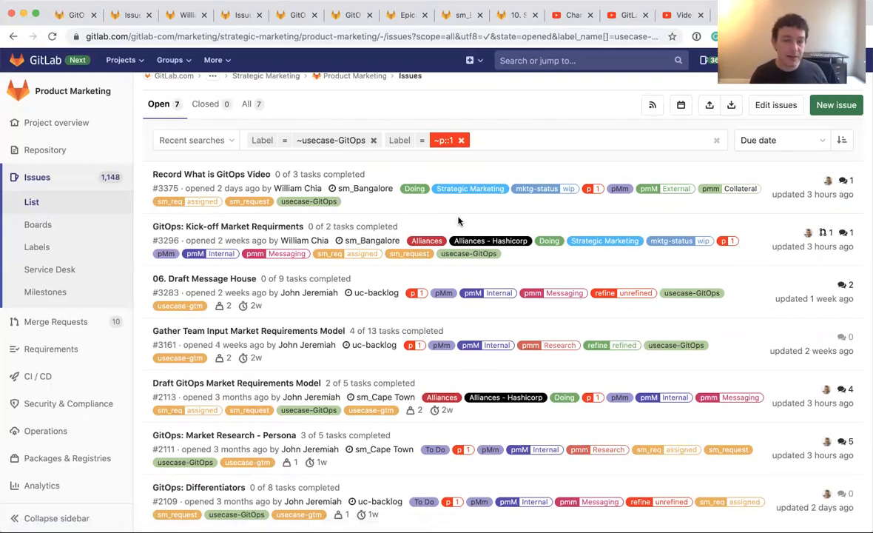
{"action": "mouse_move", "coordinate": [461, 214]}
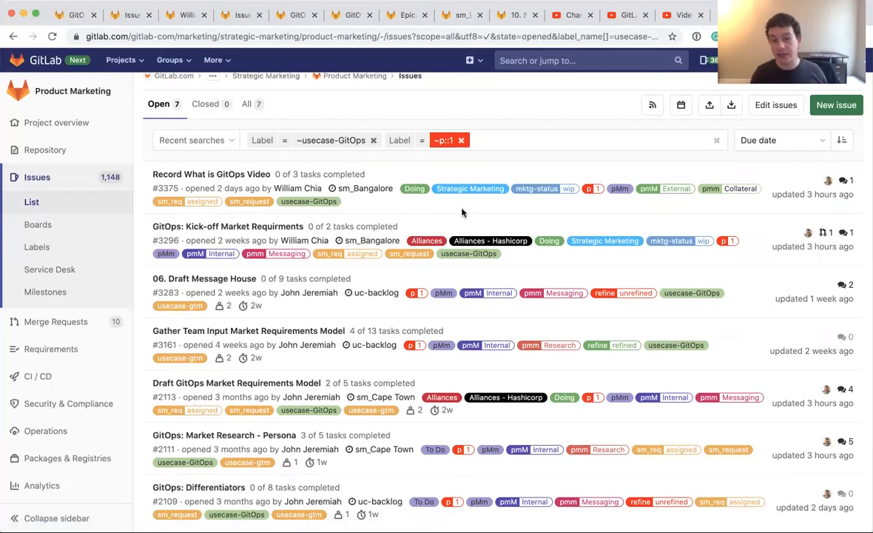
{"action": "scroll", "scroll_direction": "down", "scroll_amount": 3}
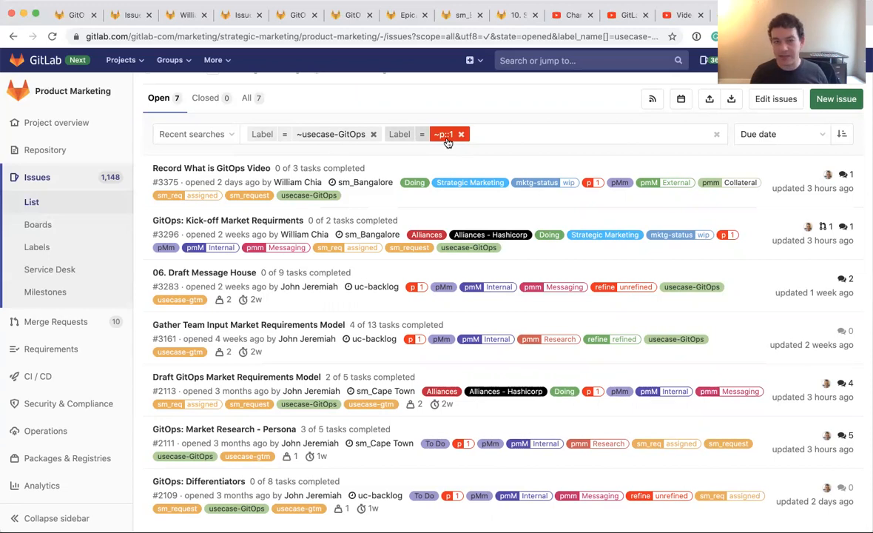
{"action": "mouse_move", "coordinate": [595, 183]}
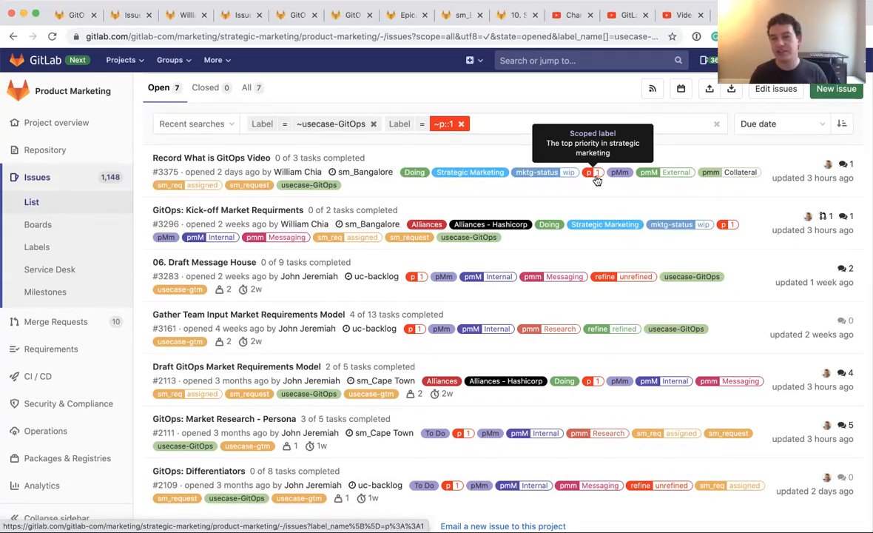
{"action": "mouse_move", "coordinate": [594, 191]}
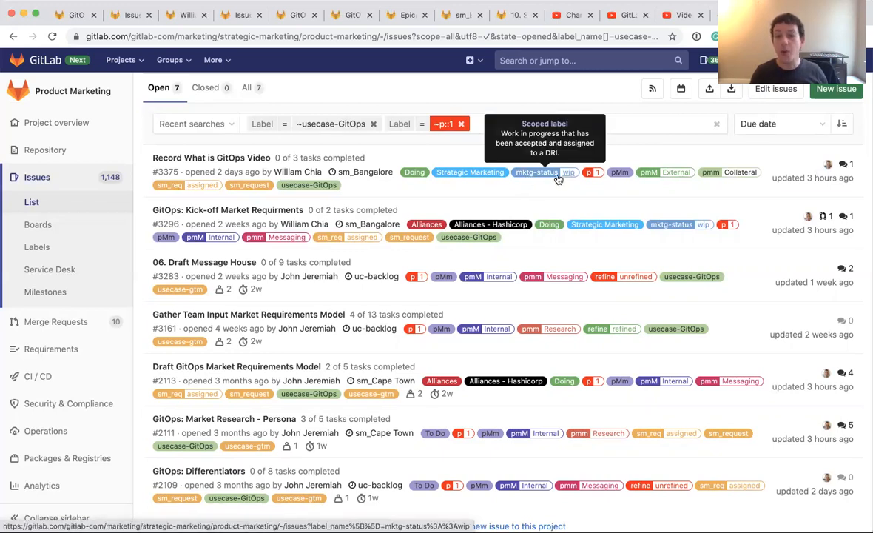
{"action": "mouse_move", "coordinate": [571, 180]}
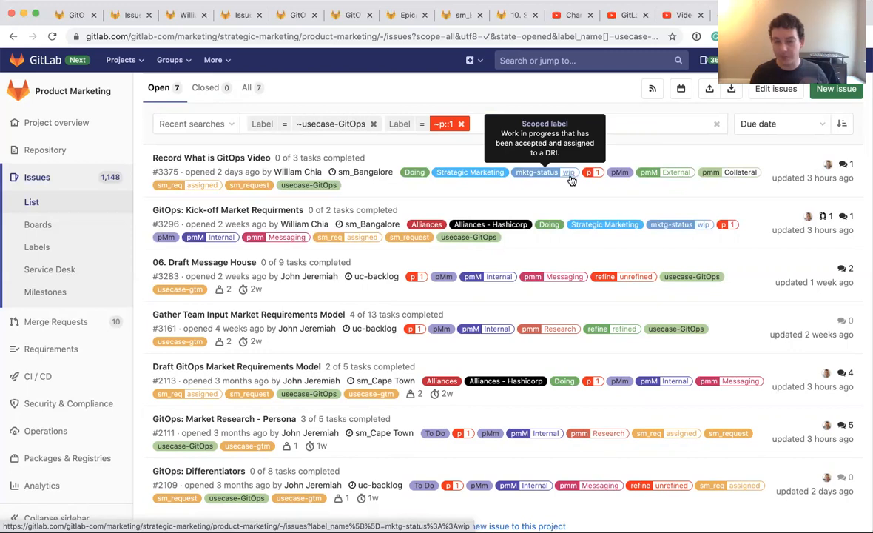
{"action": "mouse_move", "coordinate": [572, 181]}
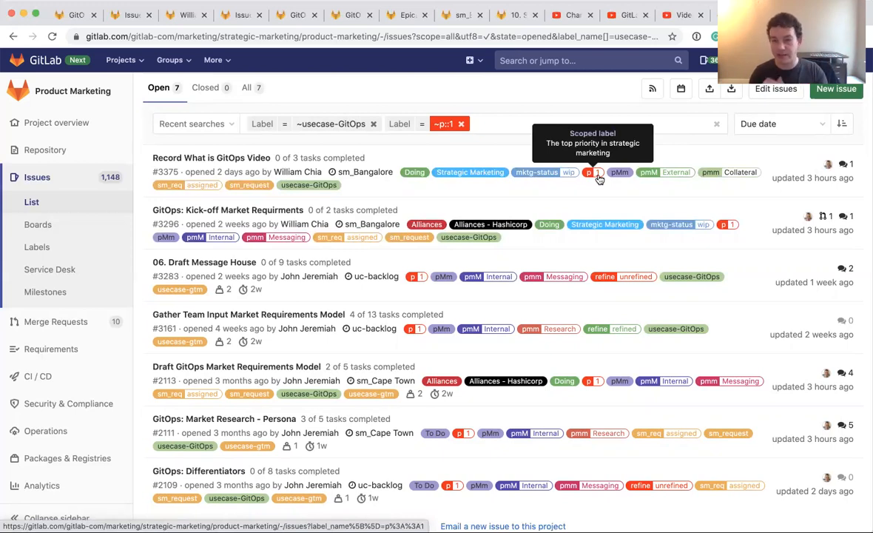
{"action": "mouse_move", "coordinate": [674, 172]}
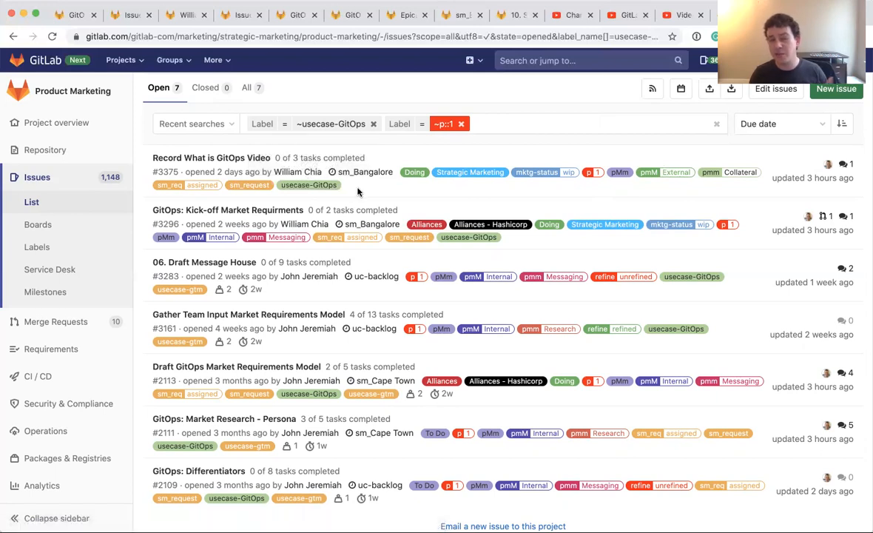
{"action": "mouse_move", "coordinate": [360, 189]}
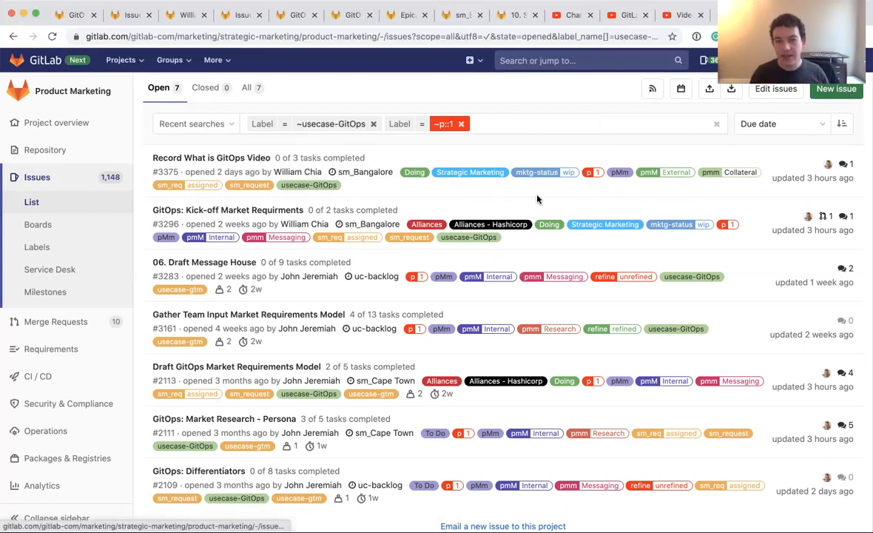
{"action": "mouse_move", "coordinate": [620, 172]}
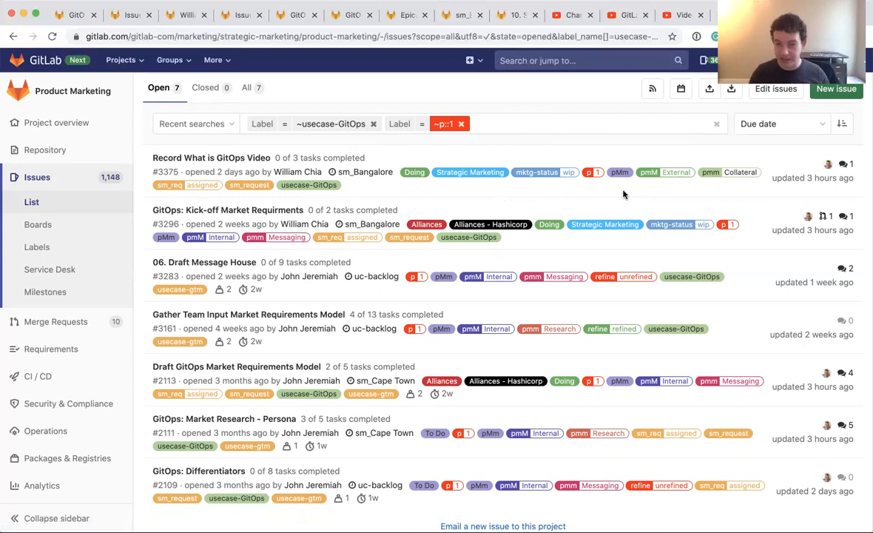
{"action": "mouse_move", "coordinate": [237, 223]}
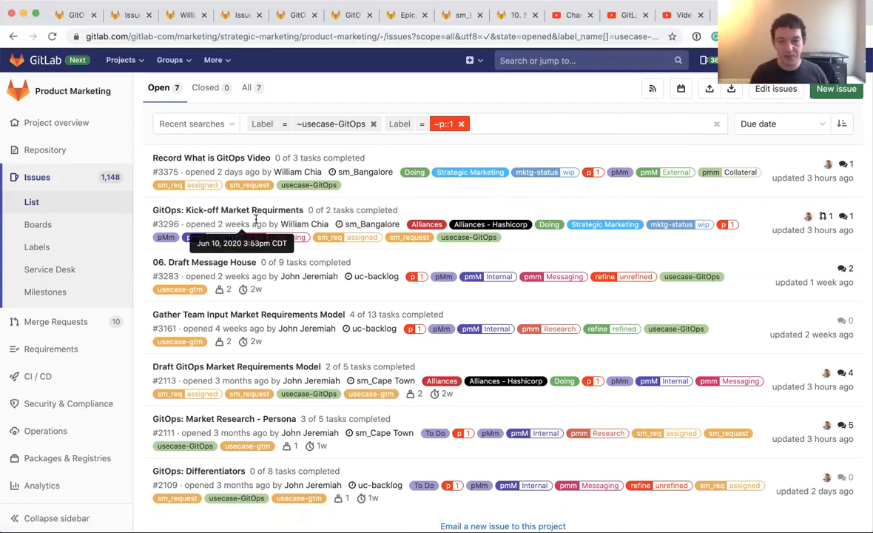
{"action": "mouse_move", "coordinate": [166, 237]}
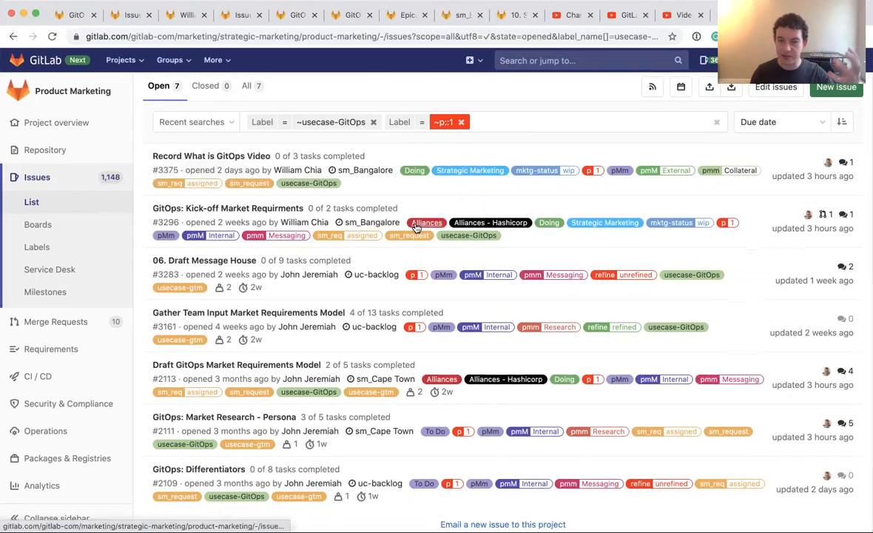
{"action": "mouse_move", "coordinate": [592, 170]}
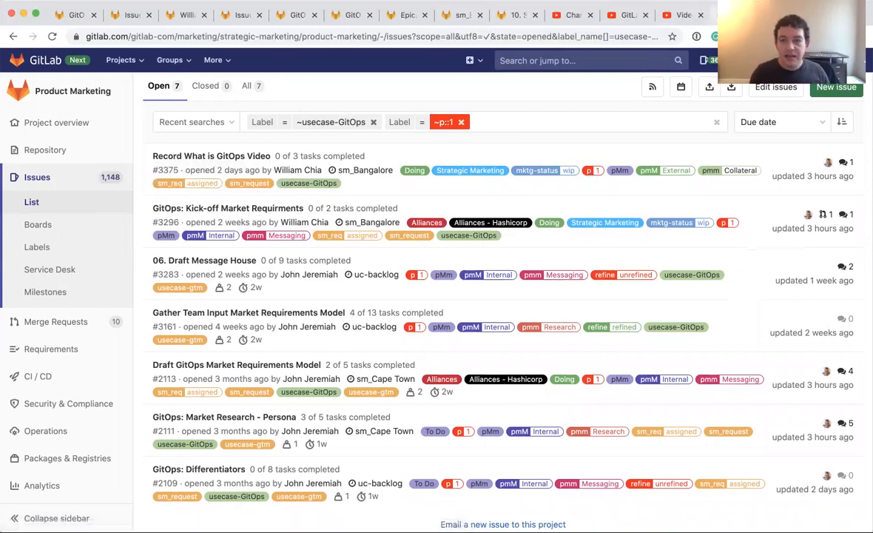
{"action": "left_click", "coordinate": [245, 208]}
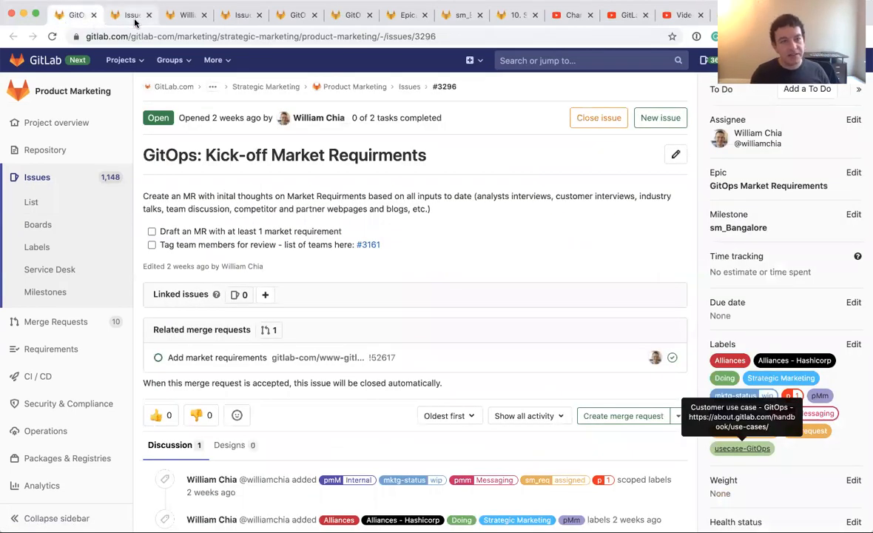
Show William's Board and scroll sideways through its Open, p::1, p::2 and p::3 lists
{"action": "left_click", "coordinate": [743, 448]}
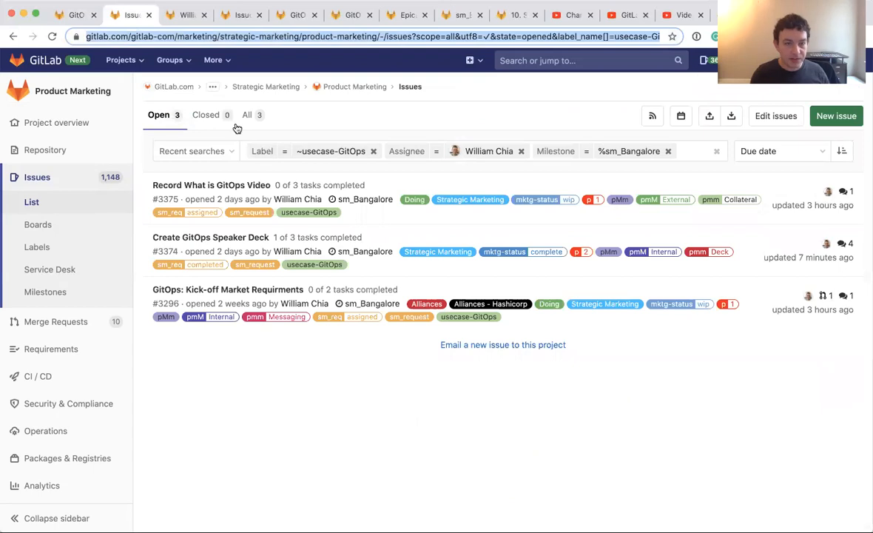
{"action": "mouse_move", "coordinate": [274, 101]}
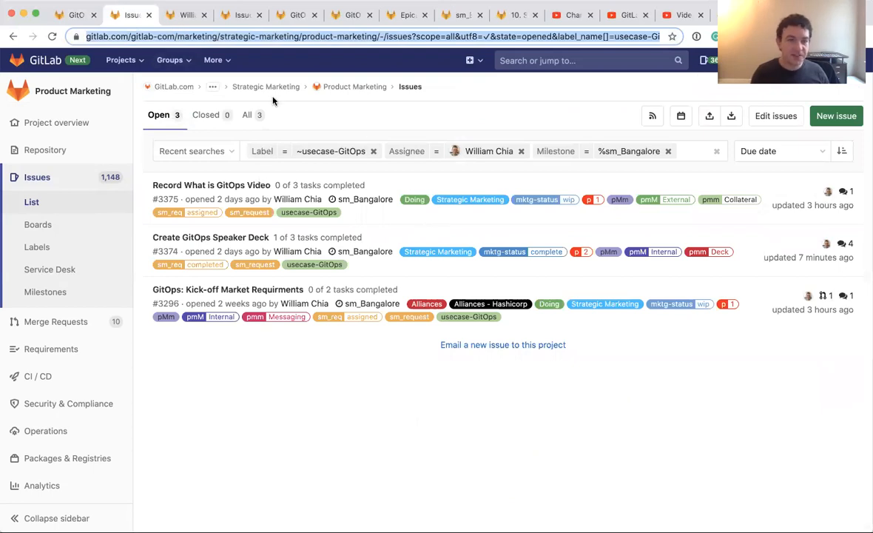
{"action": "left_click", "coordinate": [185, 15]}
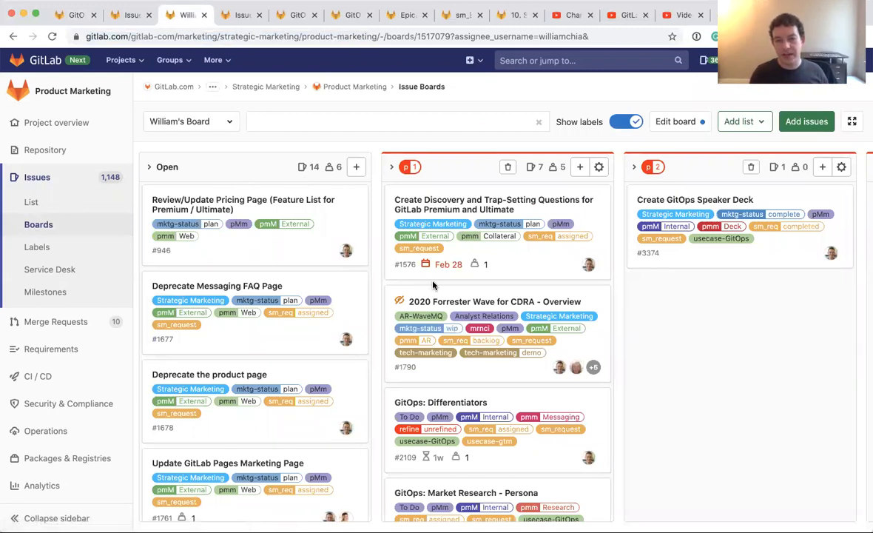
{"action": "scroll", "scroll_direction": "right", "scroll_amount": 3}
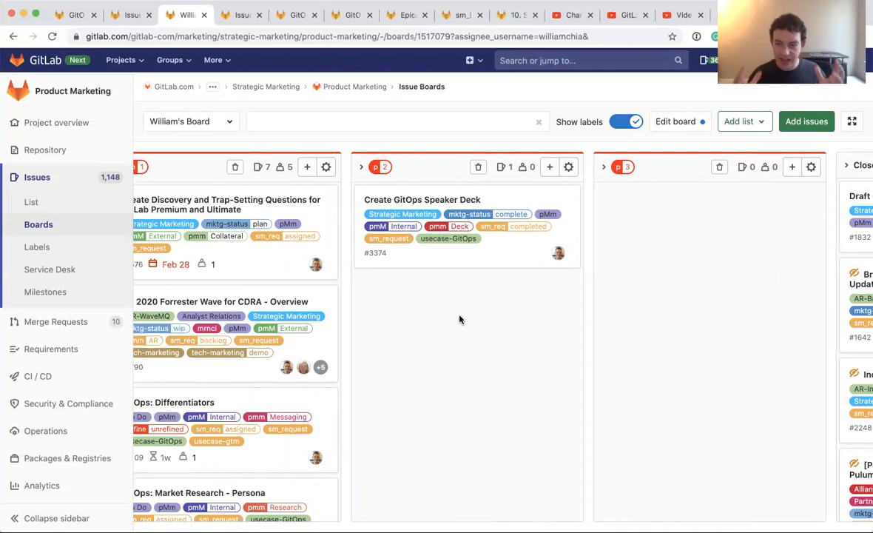
{"action": "scroll", "scroll_direction": "right", "scroll_amount": 3}
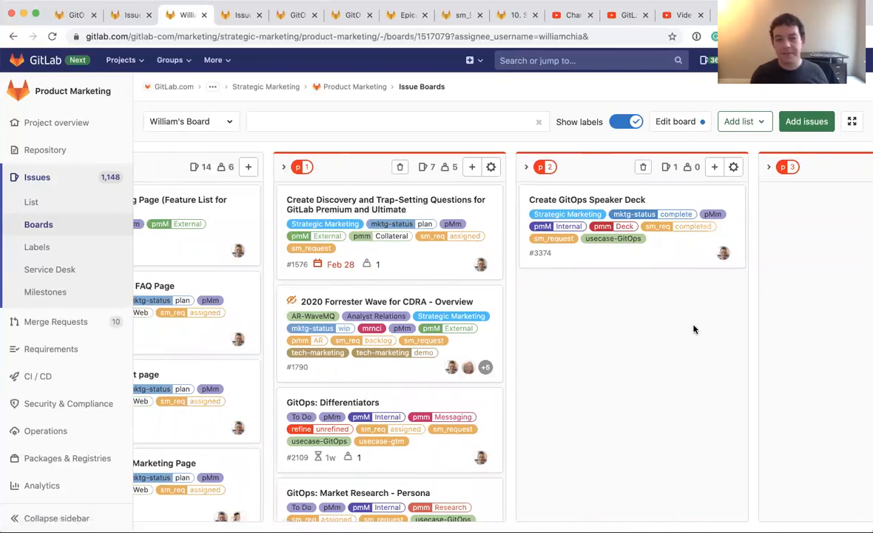
{"action": "mouse_move", "coordinate": [648, 335]}
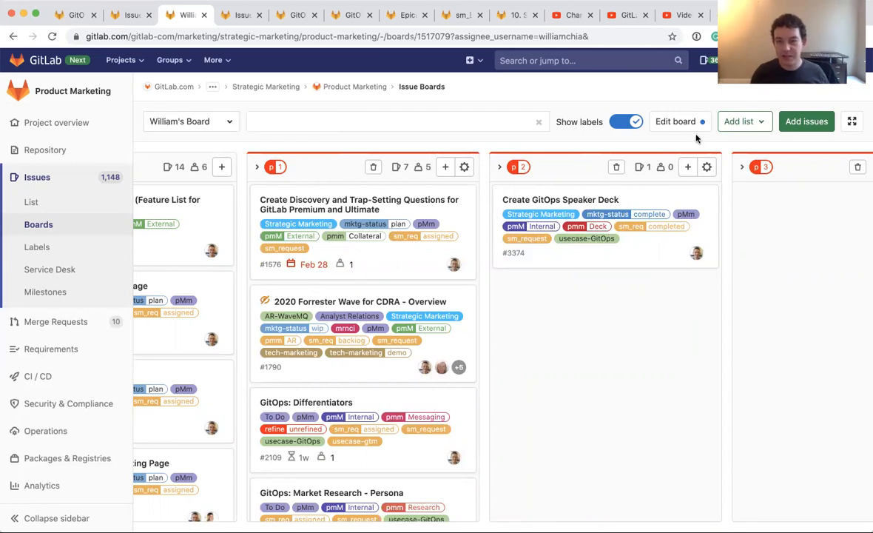
{"action": "left_click", "coordinate": [675, 121]}
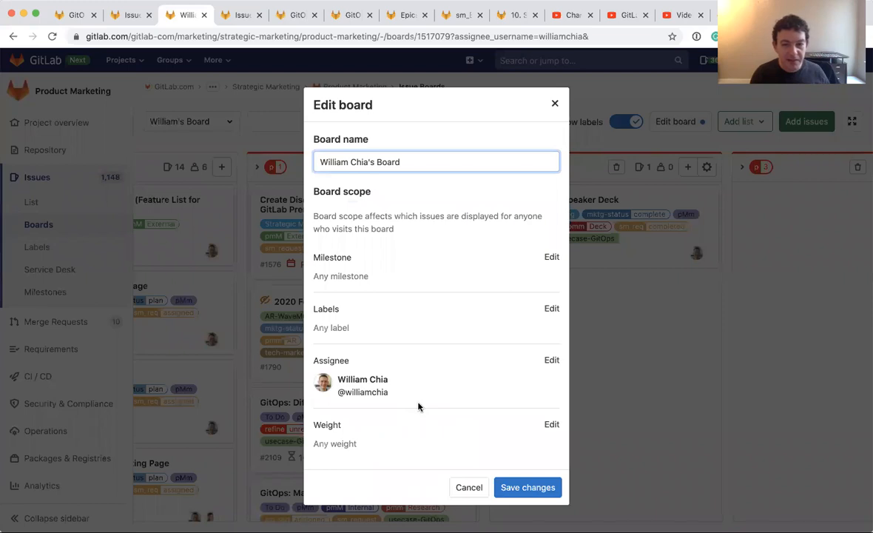
{"action": "mouse_move", "coordinate": [316, 390]}
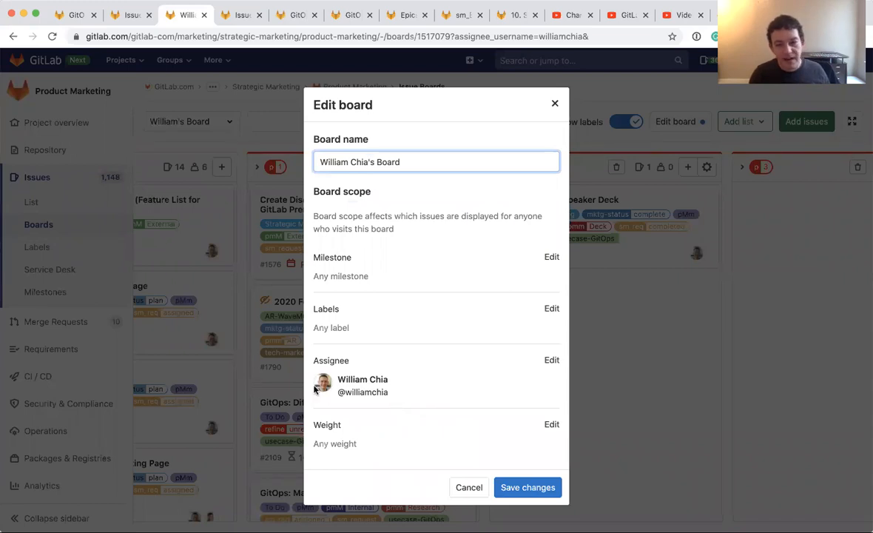
{"action": "mouse_move", "coordinate": [397, 394]}
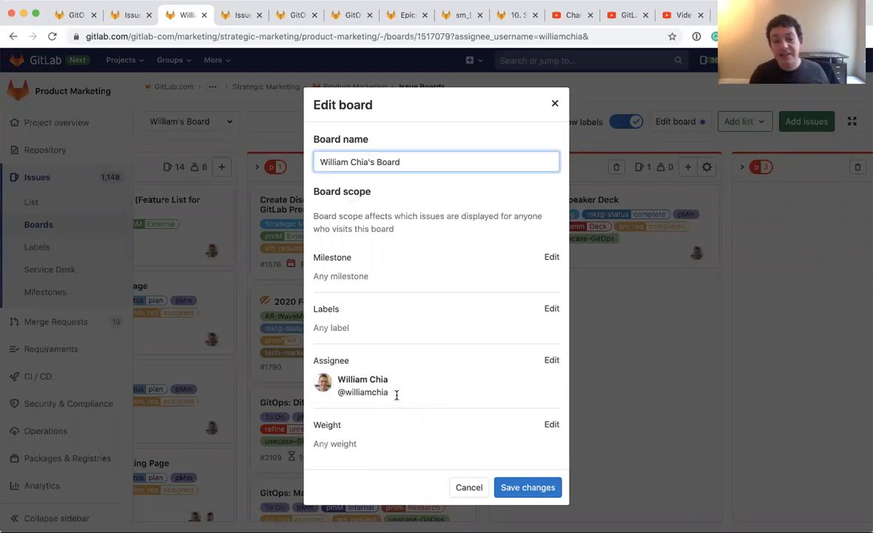
{"action": "left_click", "coordinate": [528, 487]}
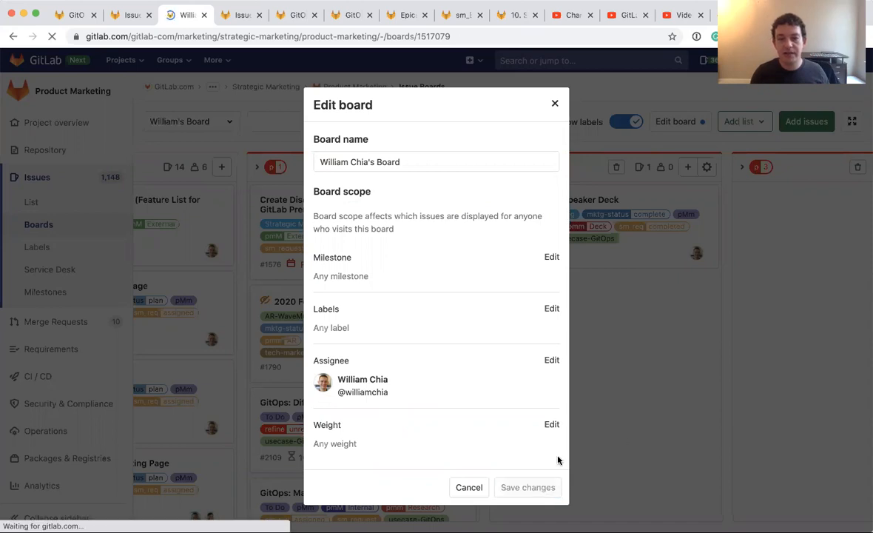
{"action": "left_click", "coordinate": [527, 487]}
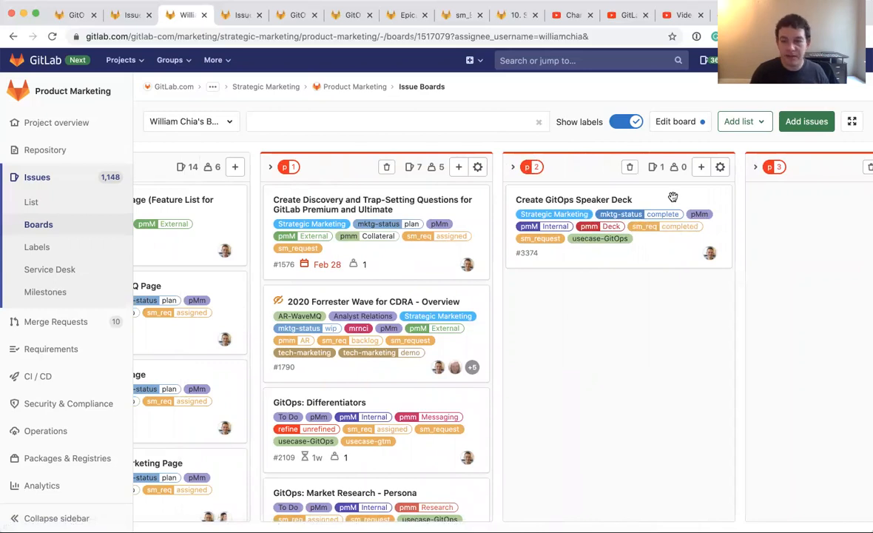
Move the Create GitOps Speaker Deck card from p2 to p1 and open its issue page
{"action": "left_click", "coordinate": [573, 199]}
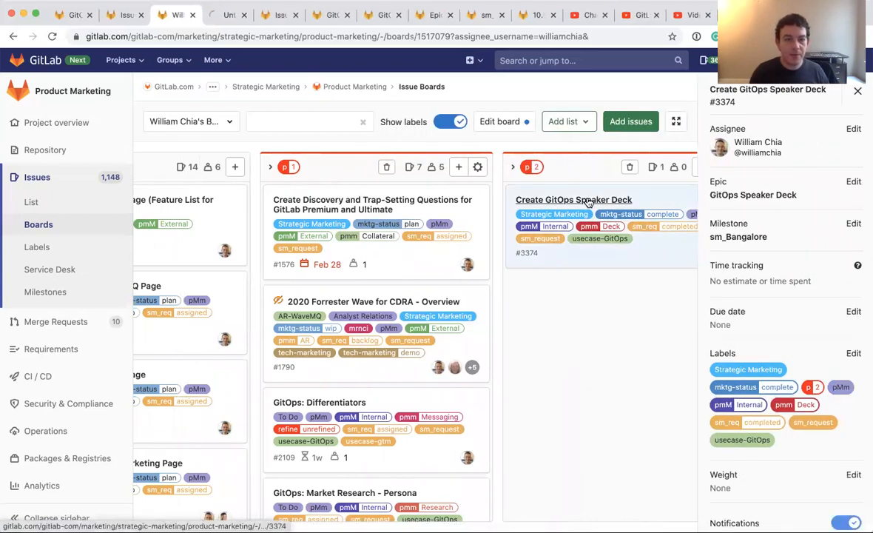
{"action": "left_click", "coordinate": [573, 200]}
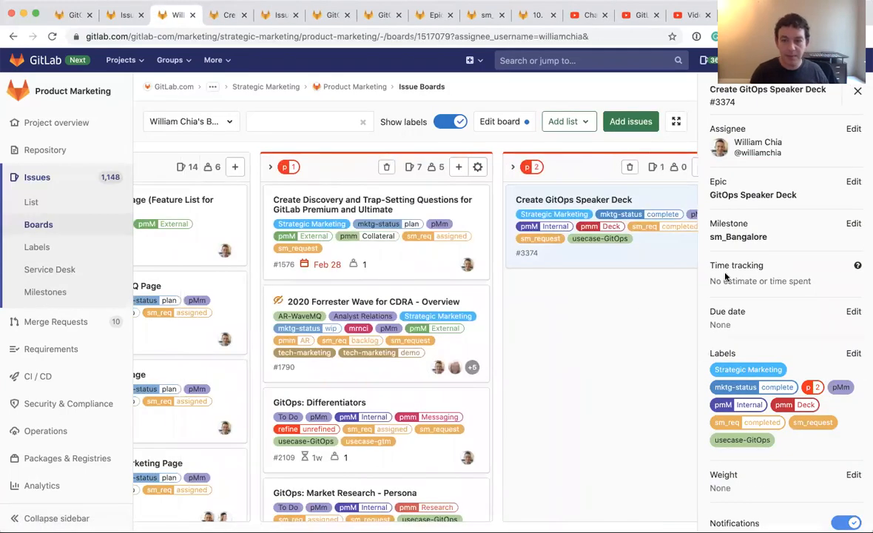
{"action": "left_click", "coordinate": [859, 90]}
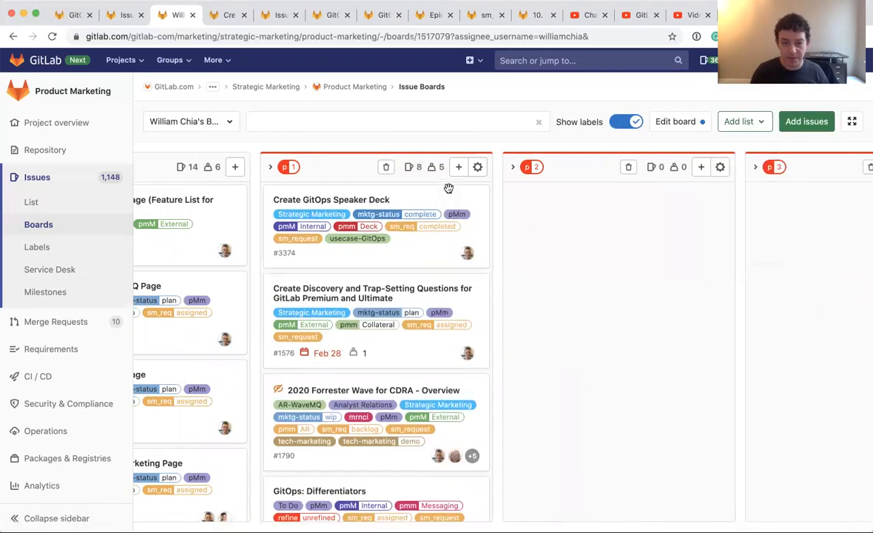
{"action": "mouse_move", "coordinate": [592, 198]}
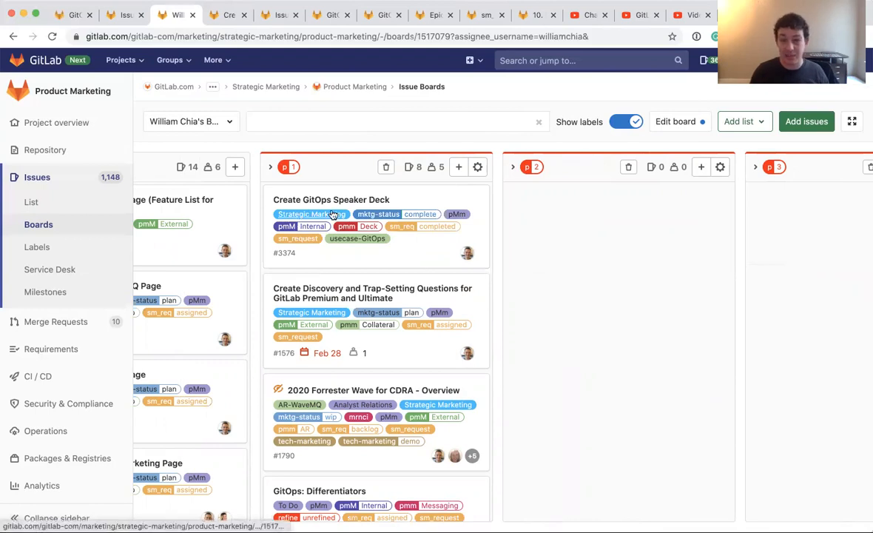
{"action": "left_click", "coordinate": [331, 199]}
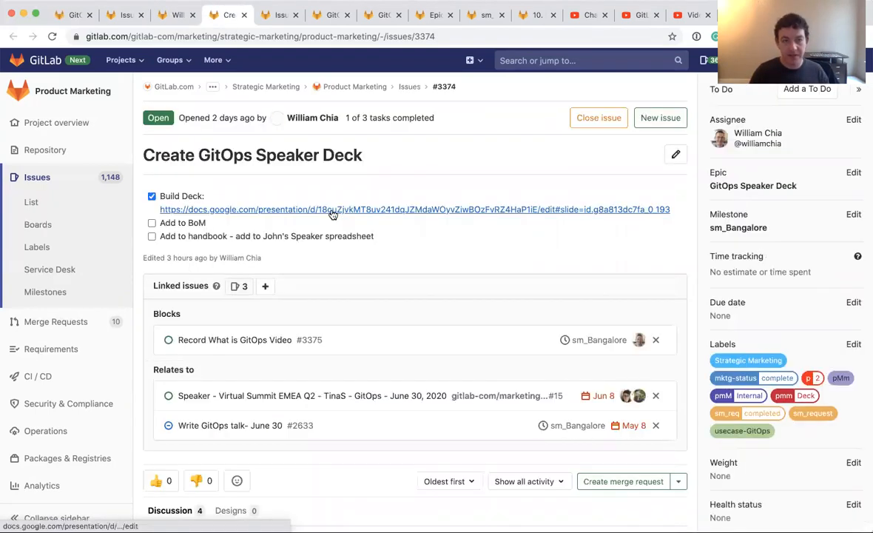
{"action": "left_click", "coordinate": [333, 210]}
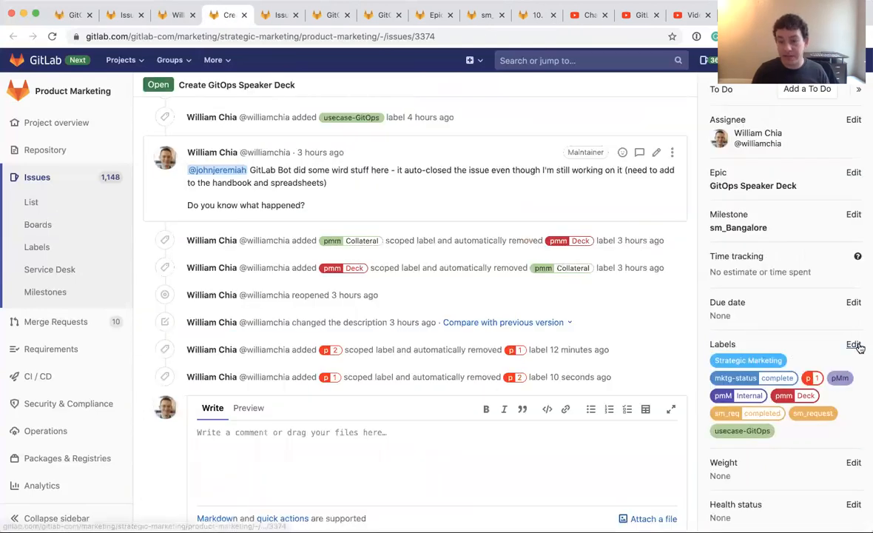
{"action": "left_click", "coordinate": [853, 343]}
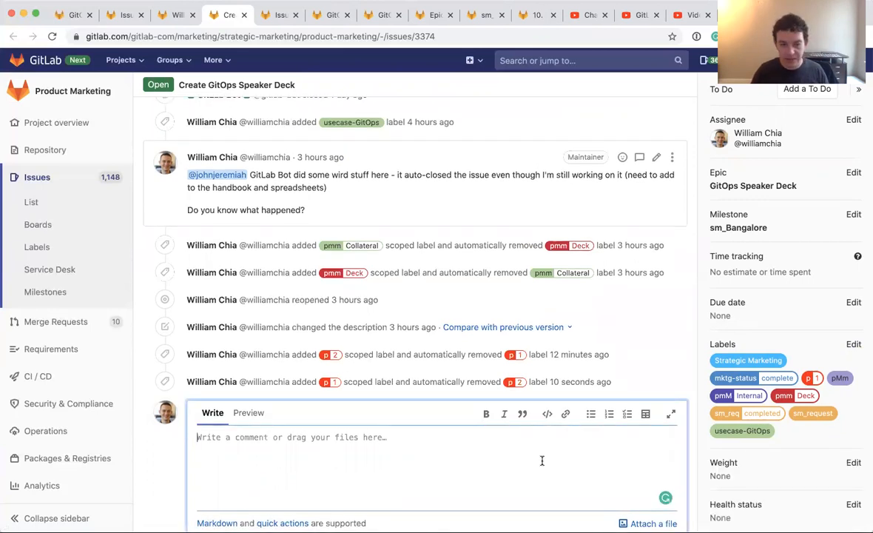
{"action": "type", "text": "/label"}
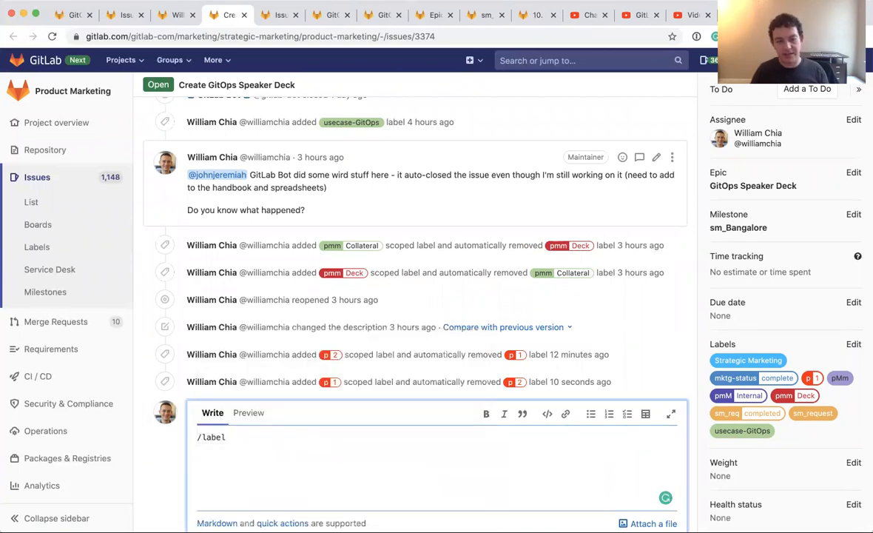
{"action": "type", "text": "~p::"}
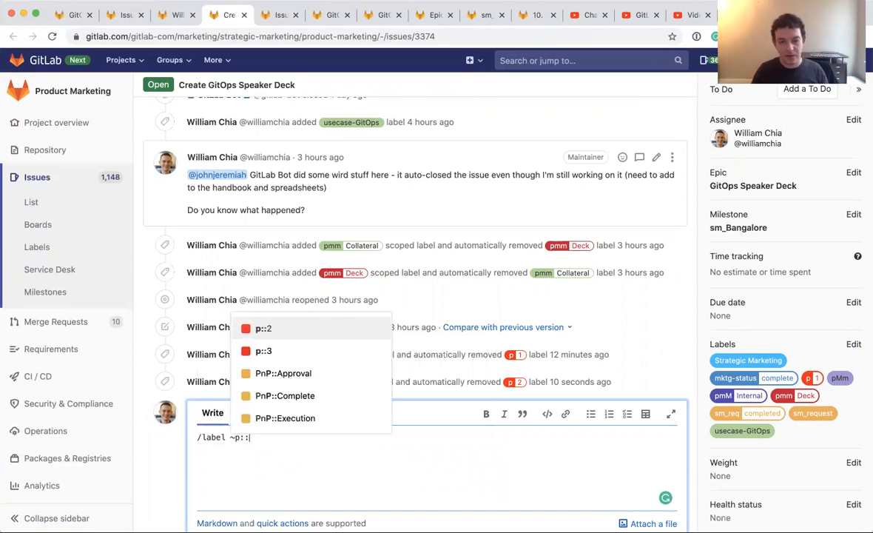
{"action": "left_click", "coordinate": [264, 350]}
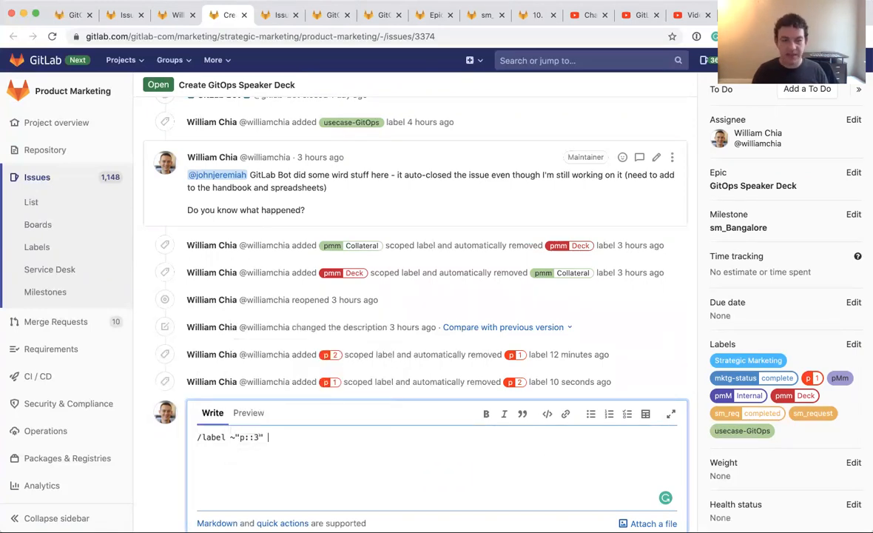
{"action": "scroll", "scroll_direction": "down", "scroll_amount": 3}
{"action": "type", "text": "/"}
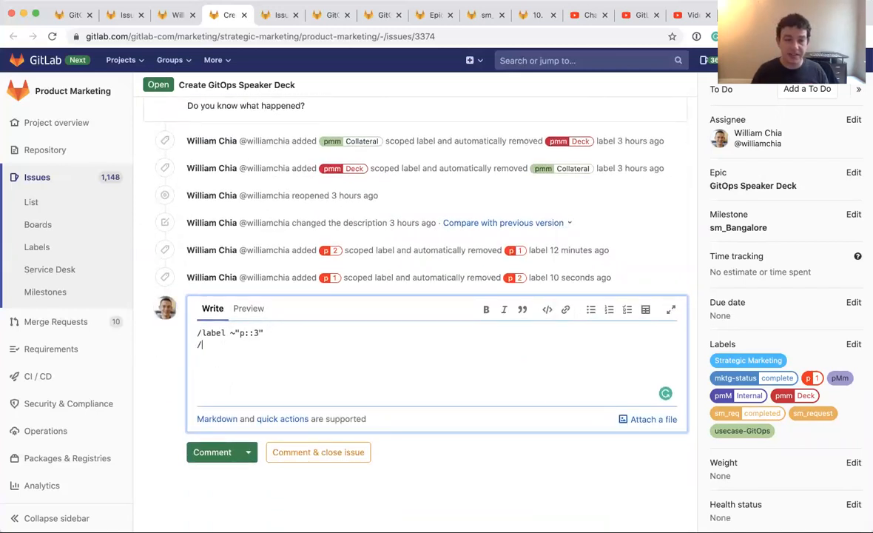
{"action": "type", "text": "mi"}
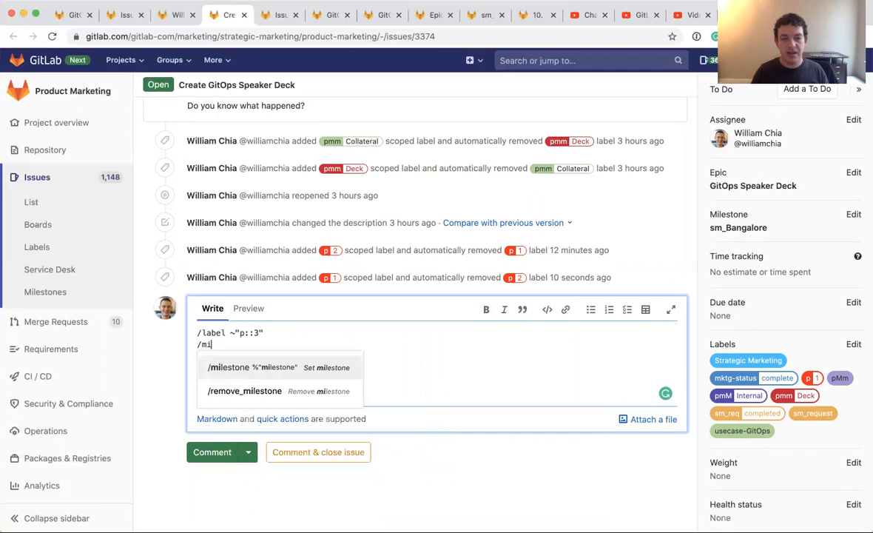
{"action": "key", "text": "BackSpace"}
{"action": "type", "text": "assign @"}
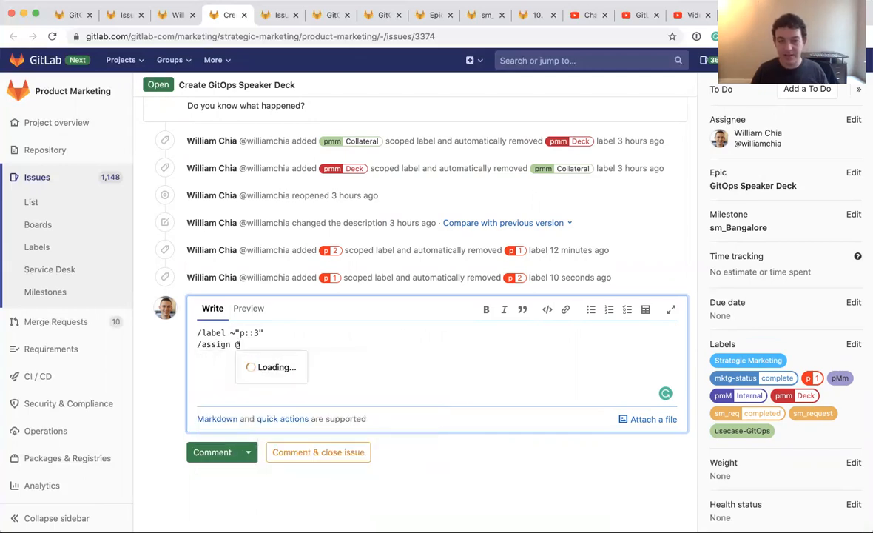
{"action": "type", "text": "johnjeremiah"}
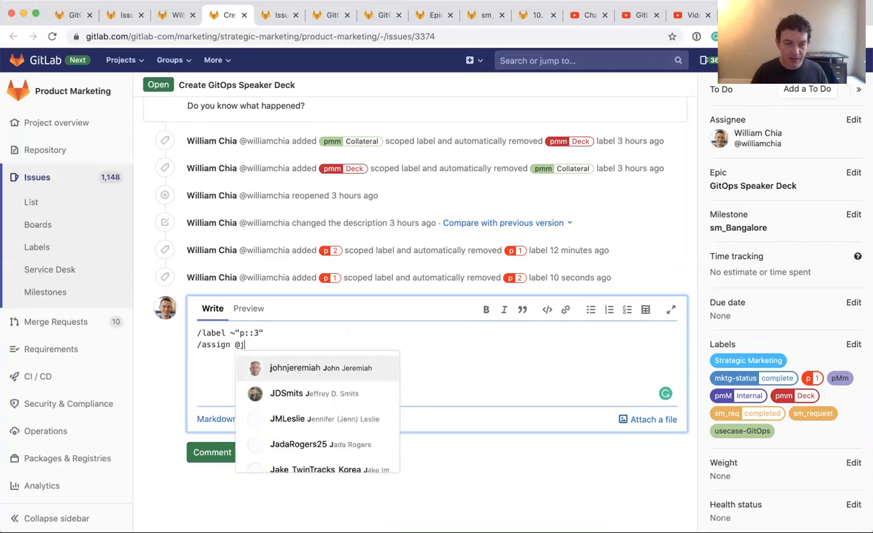
{"action": "type", "text": "ces"}
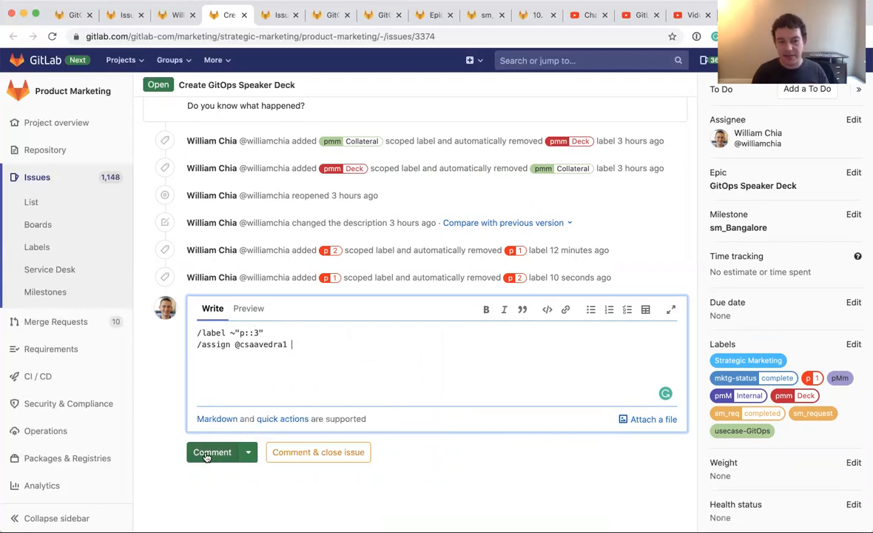
{"action": "left_click", "coordinate": [212, 452]}
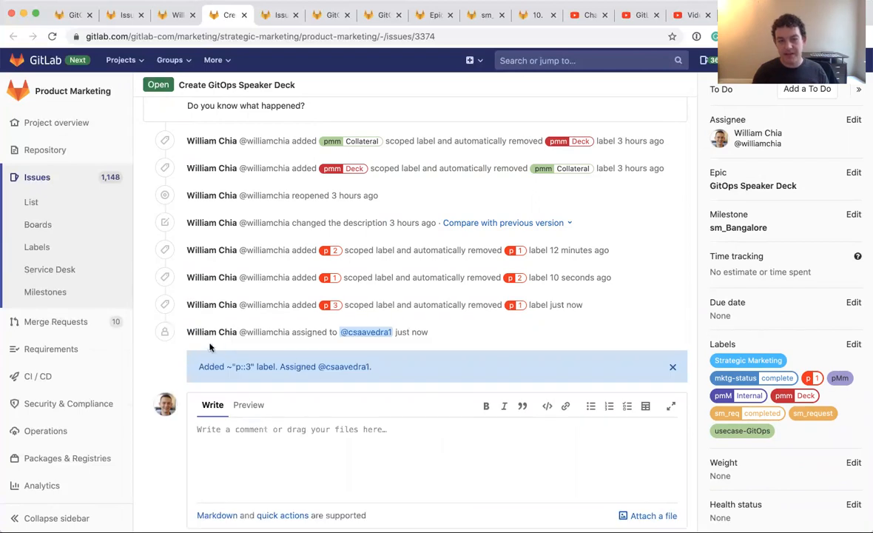
{"action": "mouse_move", "coordinate": [537, 312]}
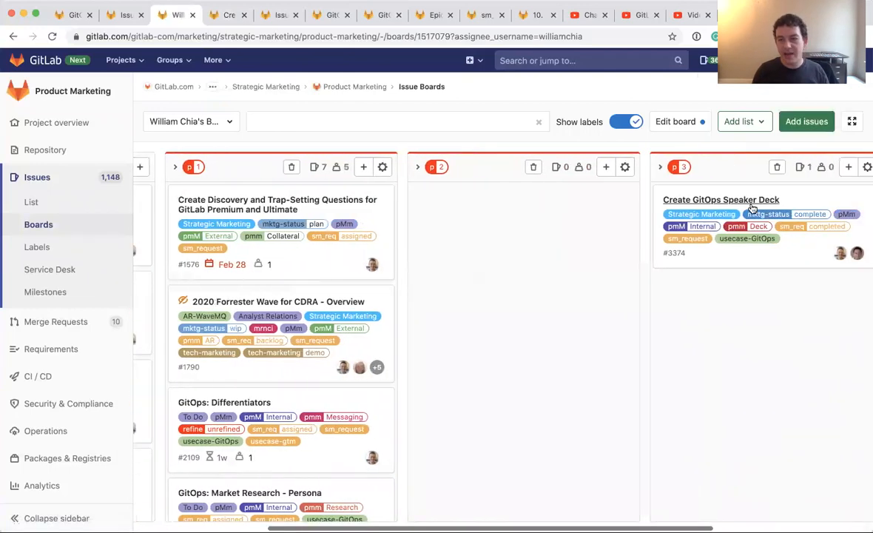
{"action": "mouse_move", "coordinate": [734, 200]}
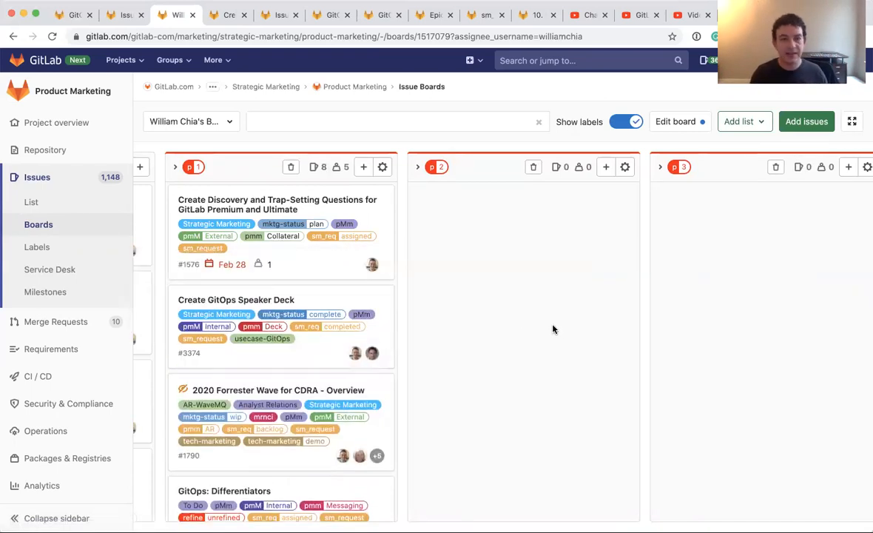
{"action": "mouse_move", "coordinate": [321, 358]}
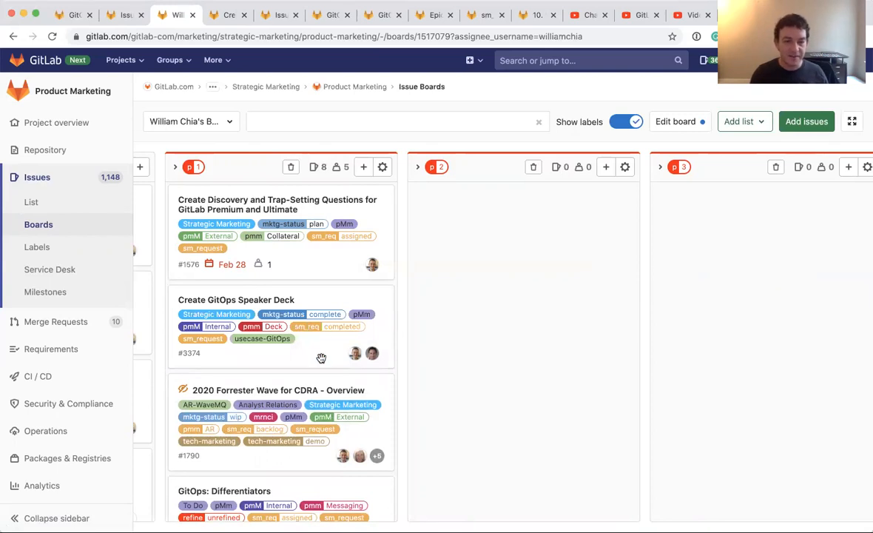
{"action": "mouse_move", "coordinate": [319, 356]}
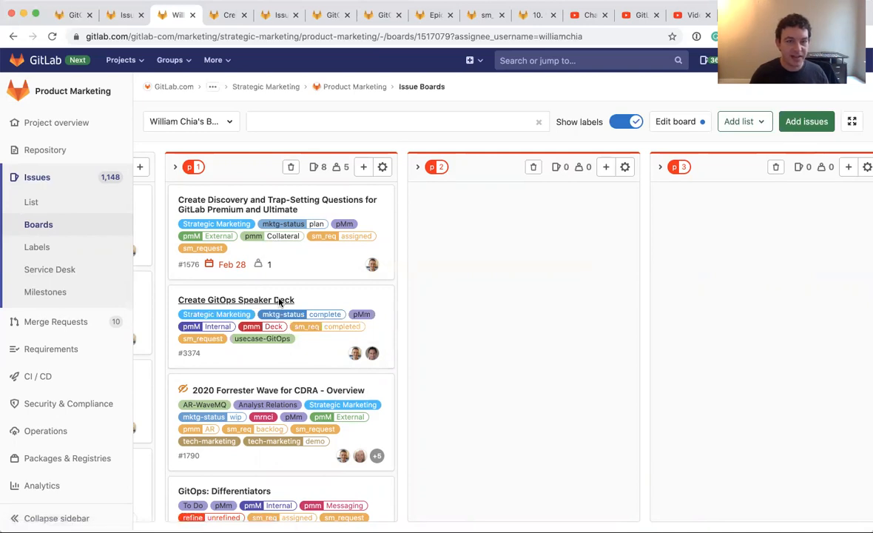
{"action": "left_click", "coordinate": [236, 300]}
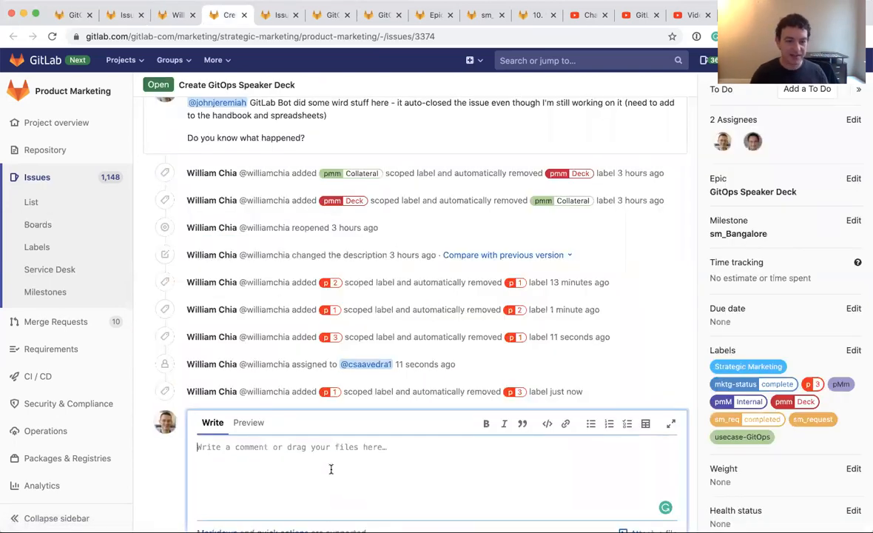
{"action": "type", "text": "/unassign @c"}
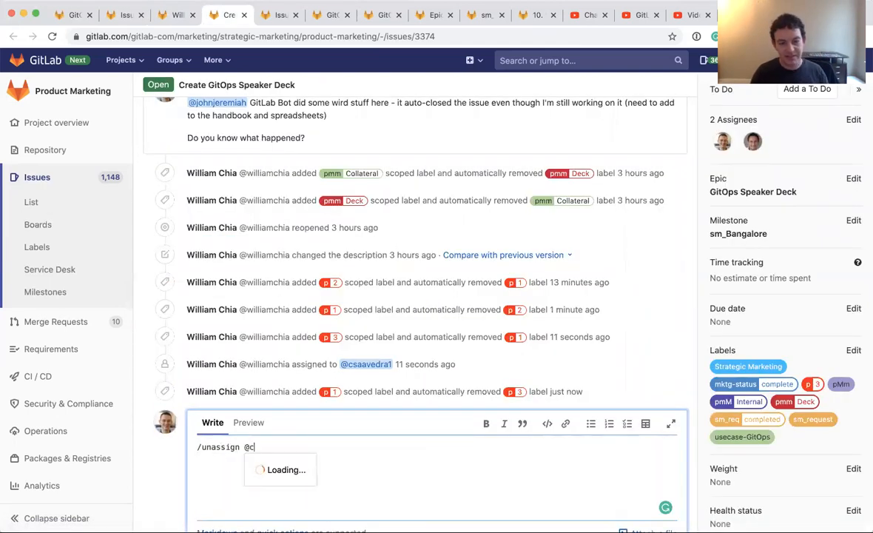
{"action": "type", "text": "saavedra1"}
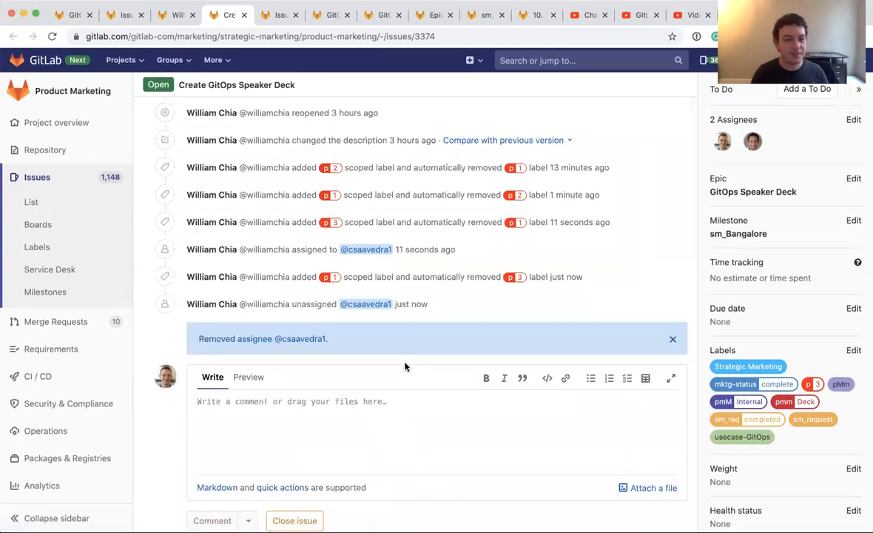
{"action": "left_click", "coordinate": [124, 14]}
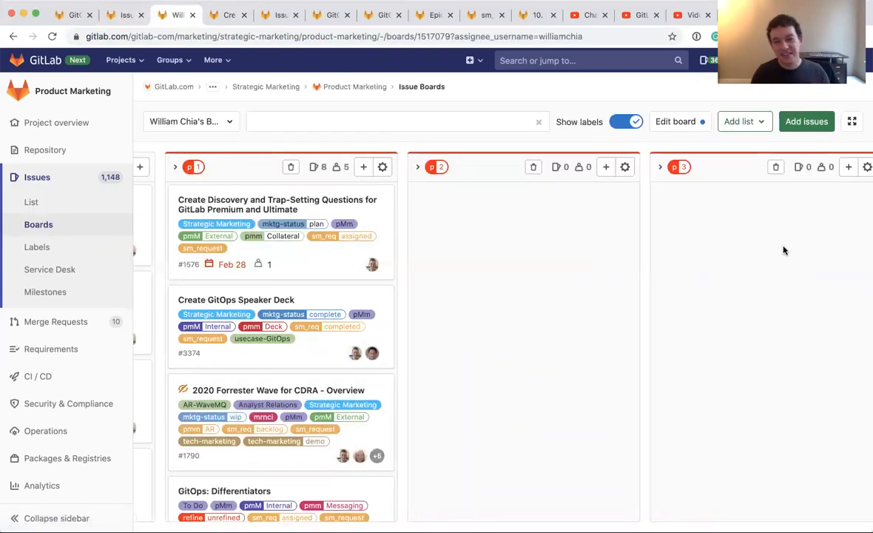
{"action": "mouse_move", "coordinate": [600, 287]}
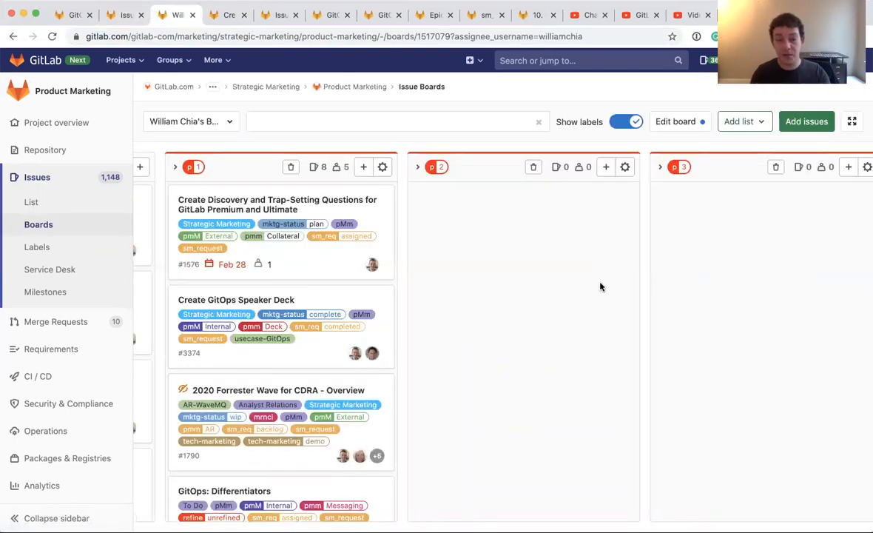
Open the Switch board dropdown listing PMM-Team, Milestone Board and other boards
{"action": "left_click", "coordinate": [185, 122]}
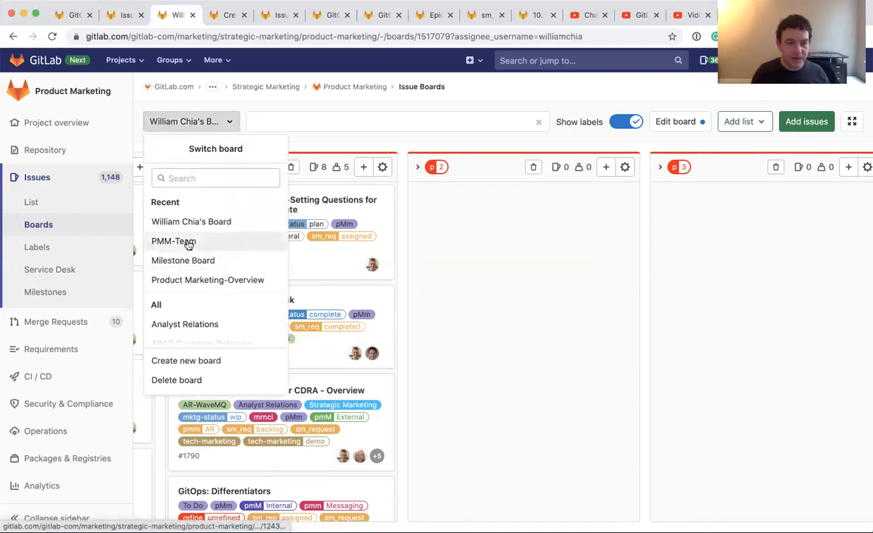
{"action": "left_click", "coordinate": [173, 241]}
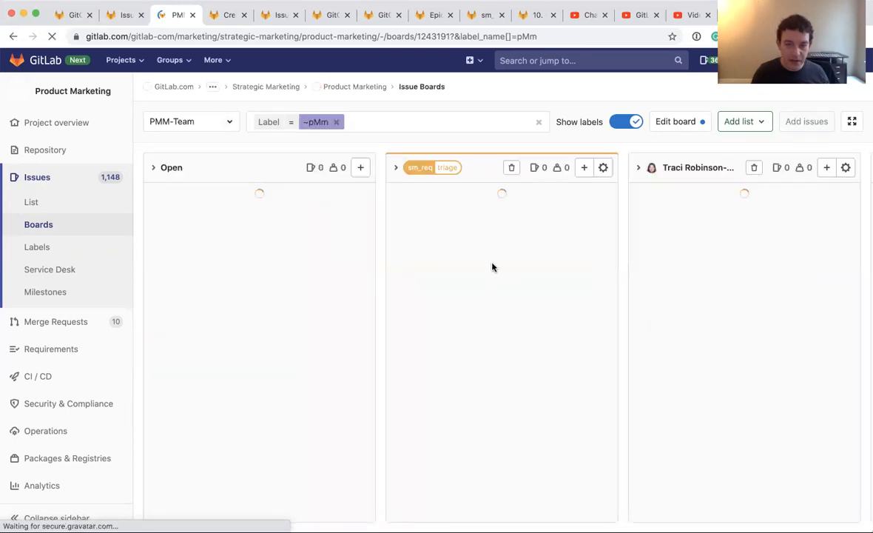
{"action": "left_click", "coordinate": [740, 122]}
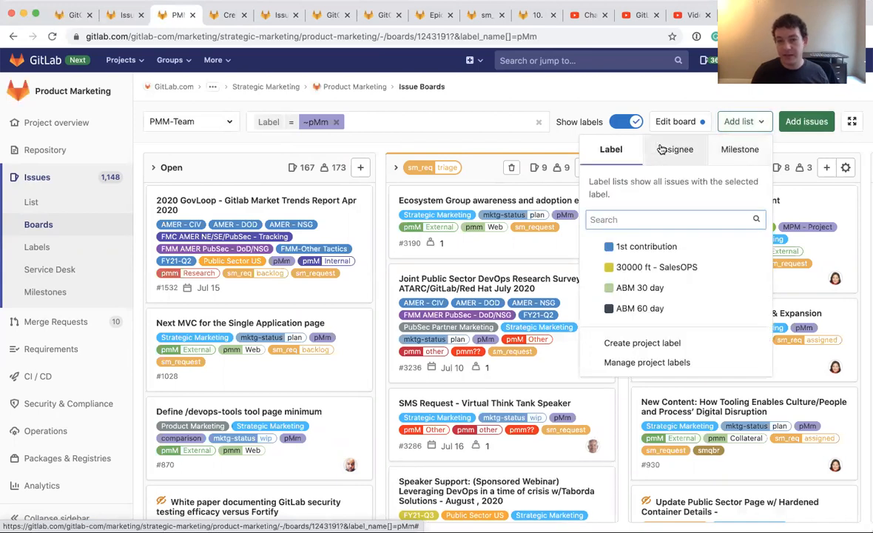
{"action": "left_click", "coordinate": [675, 149]}
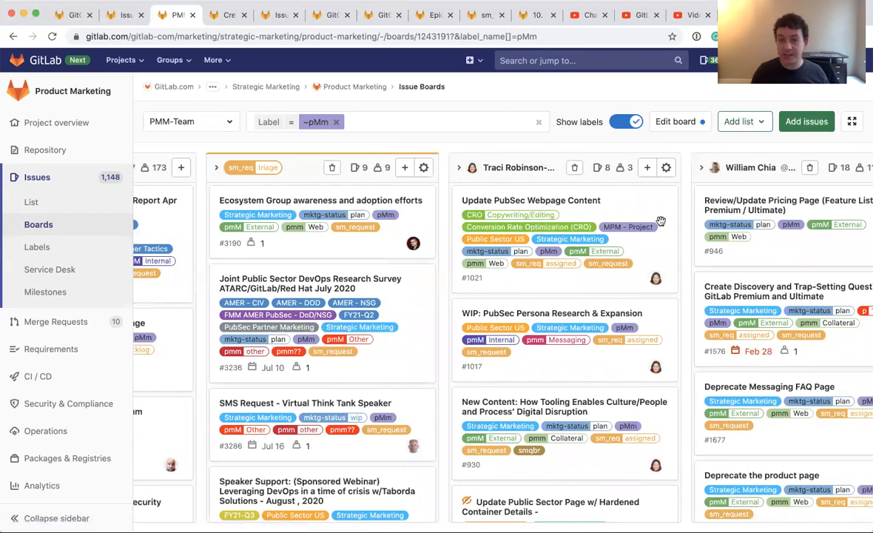
{"action": "scroll", "scroll_direction": "right", "scroll_amount": 3}
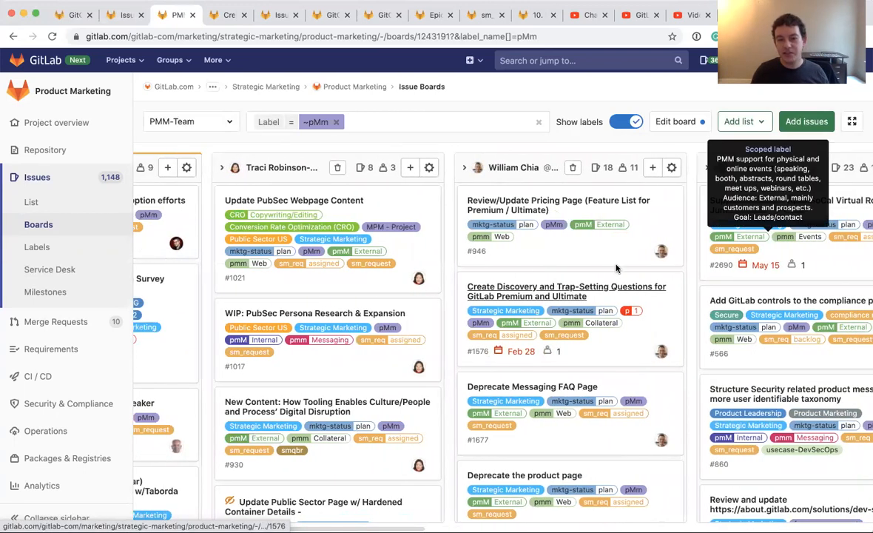
{"action": "mouse_move", "coordinate": [600, 264]}
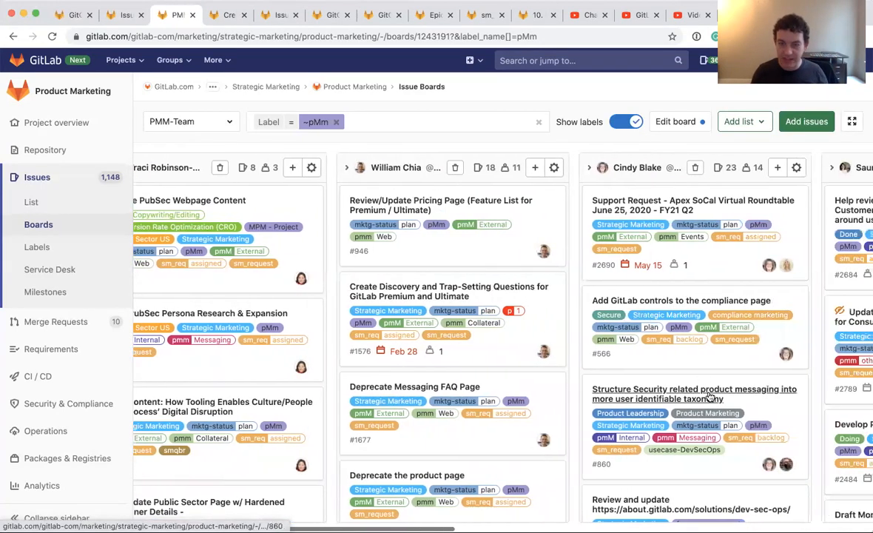
{"action": "scroll", "scroll_direction": "right", "scroll_amount": 3}
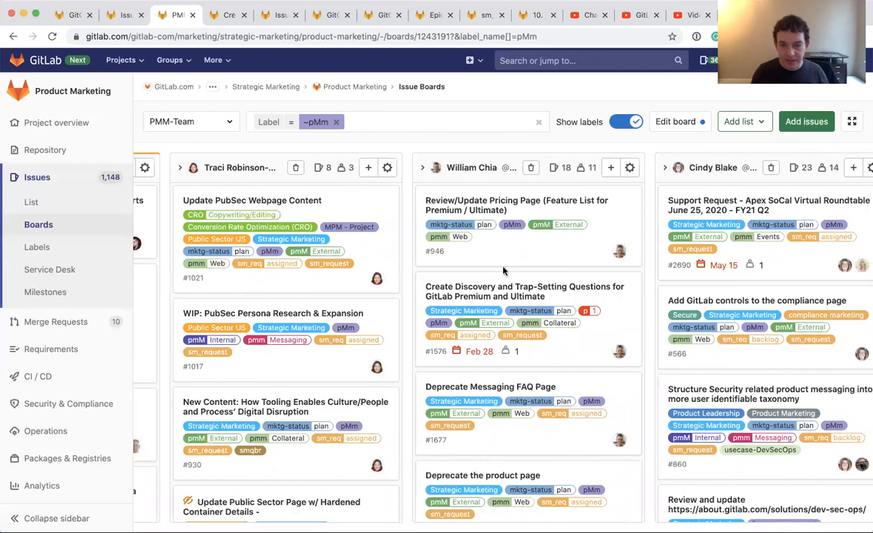
{"action": "mouse_move", "coordinate": [528, 251]}
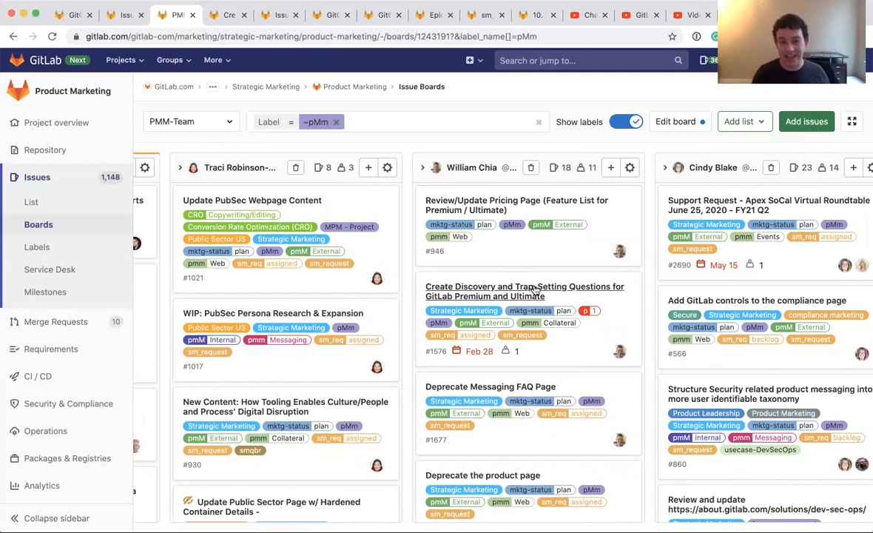
{"action": "left_click", "coordinate": [190, 121]}
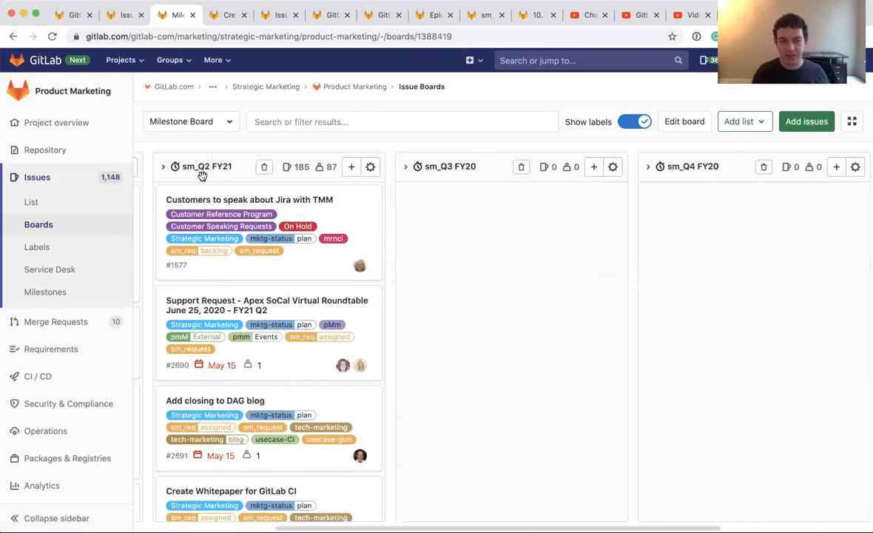
{"action": "mouse_move", "coordinate": [686, 175]}
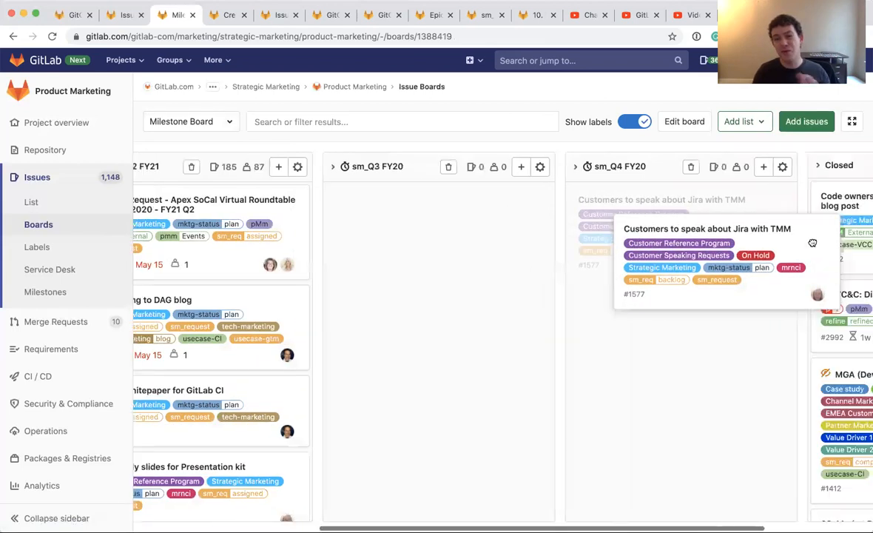
Scroll across the Milestone Board lists and reopen the board selector
{"action": "scroll", "scroll_direction": "right", "scroll_amount": 3}
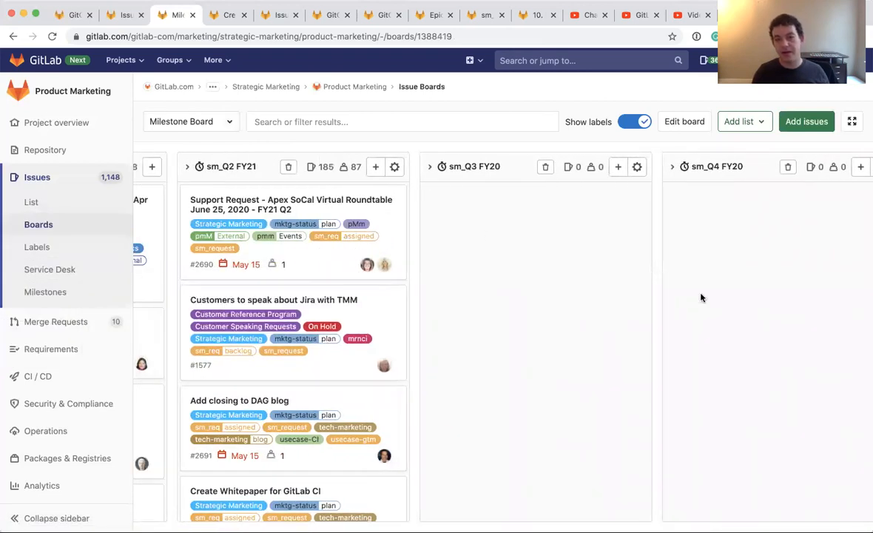
{"action": "mouse_move", "coordinate": [570, 328]}
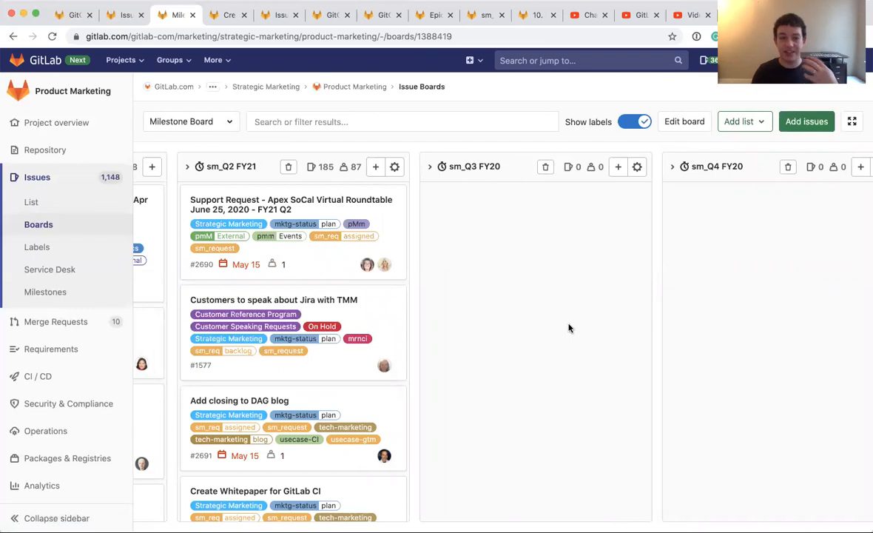
{"action": "mouse_move", "coordinate": [573, 328]}
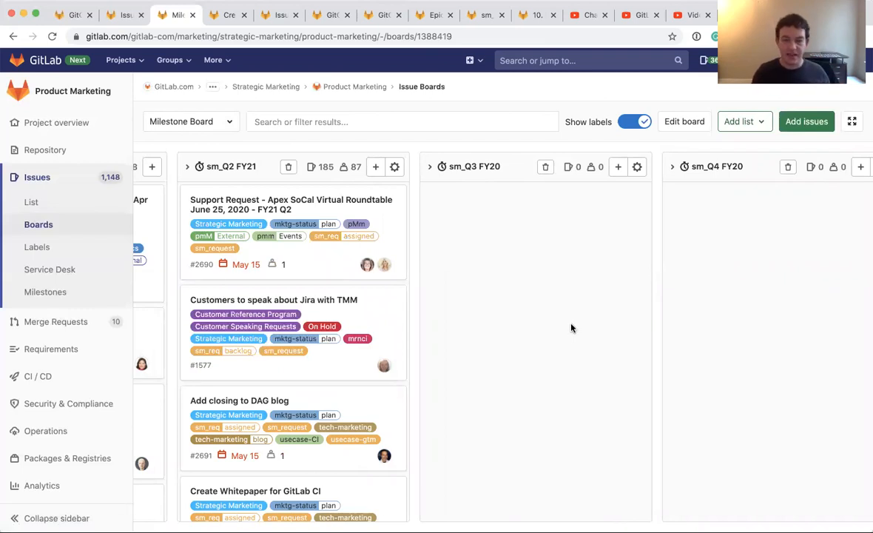
{"action": "mouse_move", "coordinate": [508, 300]}
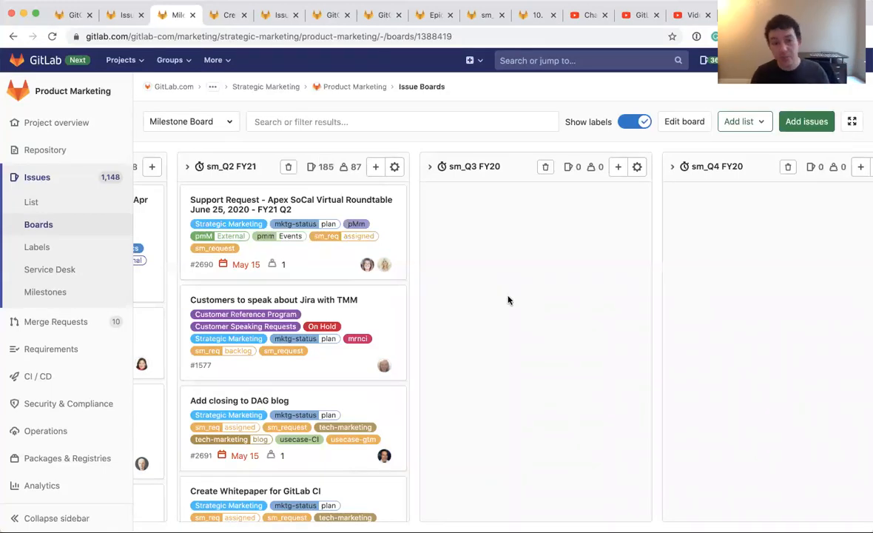
{"action": "left_click", "coordinate": [191, 121]}
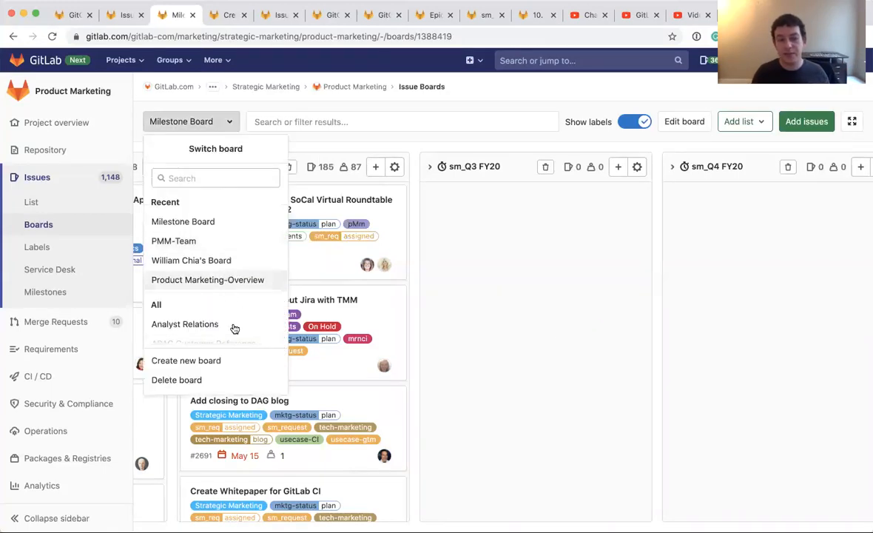
{"action": "mouse_move", "coordinate": [244, 261]}
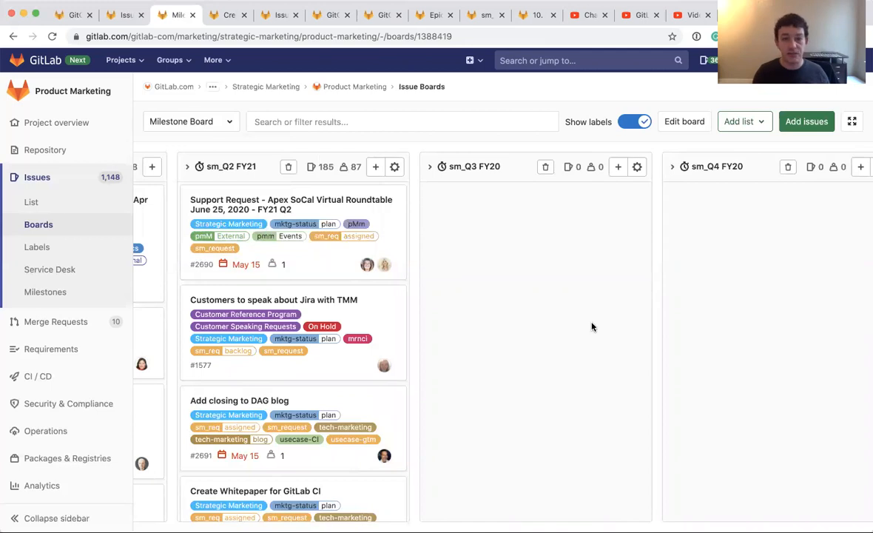
{"action": "mouse_move", "coordinate": [283, 278]}
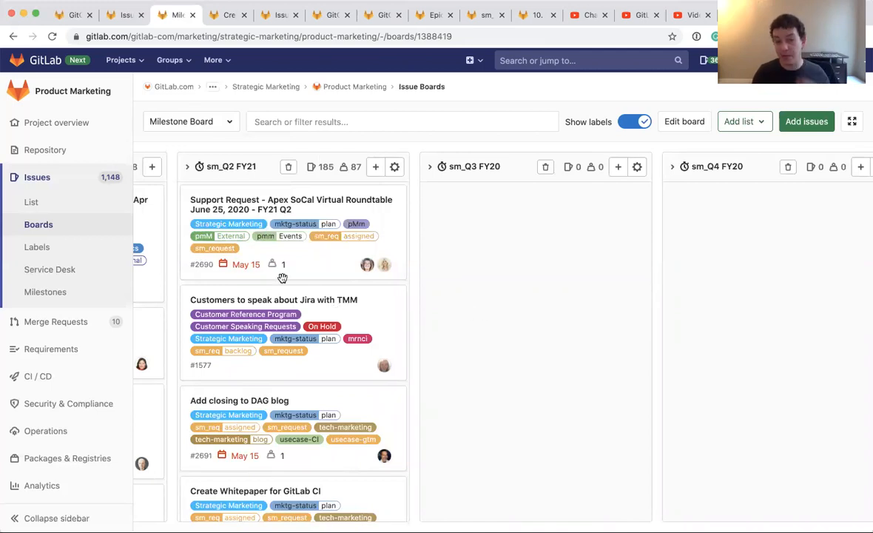
{"action": "mouse_move", "coordinate": [763, 332]}
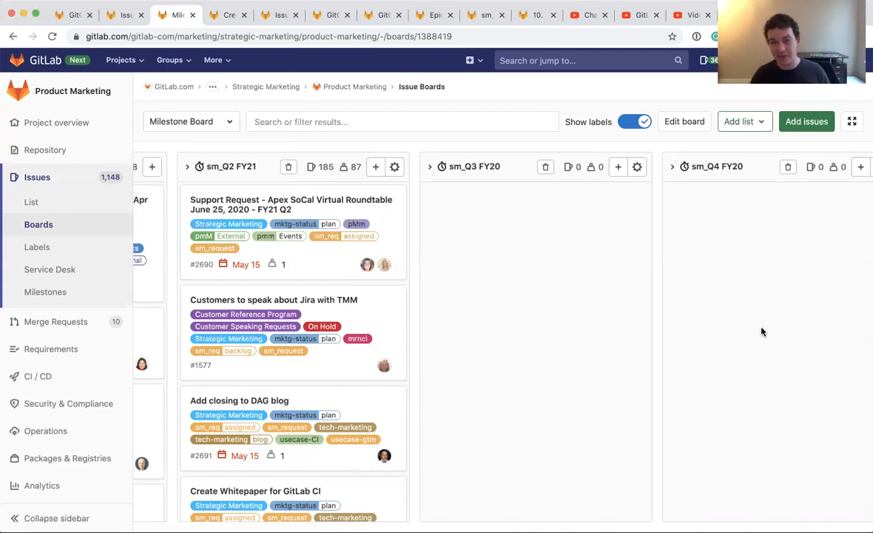
{"action": "mouse_move", "coordinate": [798, 346]}
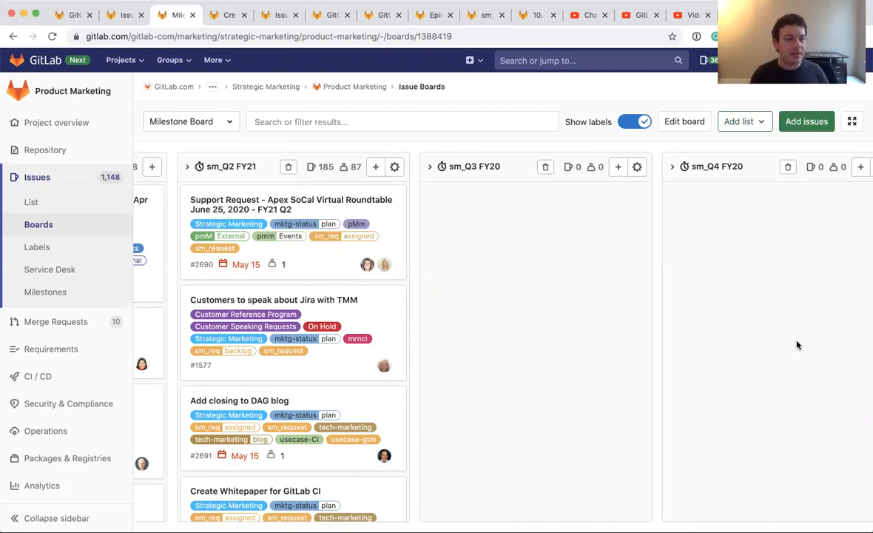
Switch to the browser tab holding the filtered GitOps issue list
{"action": "left_click", "coordinate": [228, 14]}
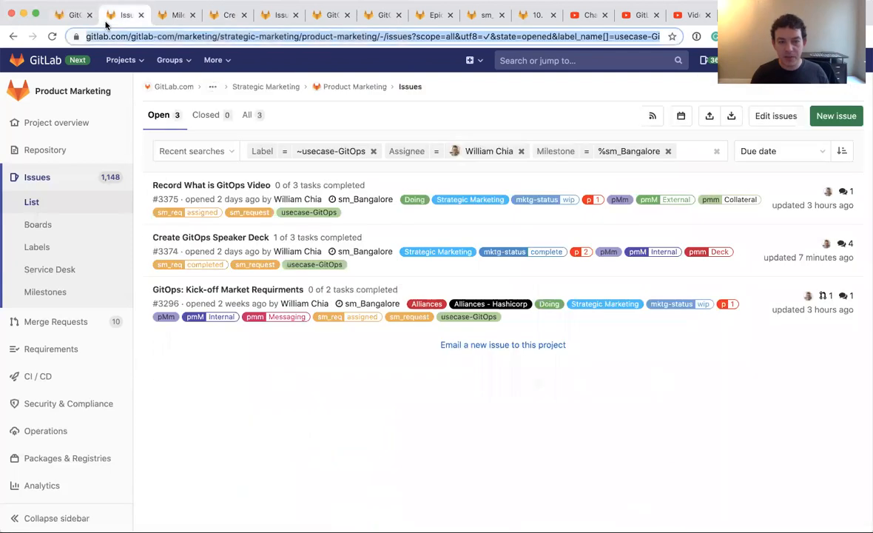
{"action": "mouse_move", "coordinate": [470, 199]}
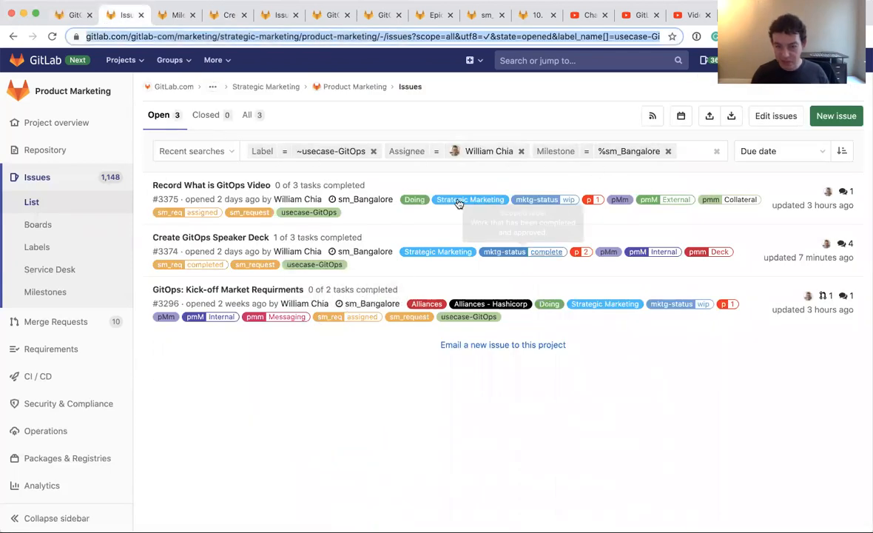
{"action": "mouse_move", "coordinate": [356, 370]}
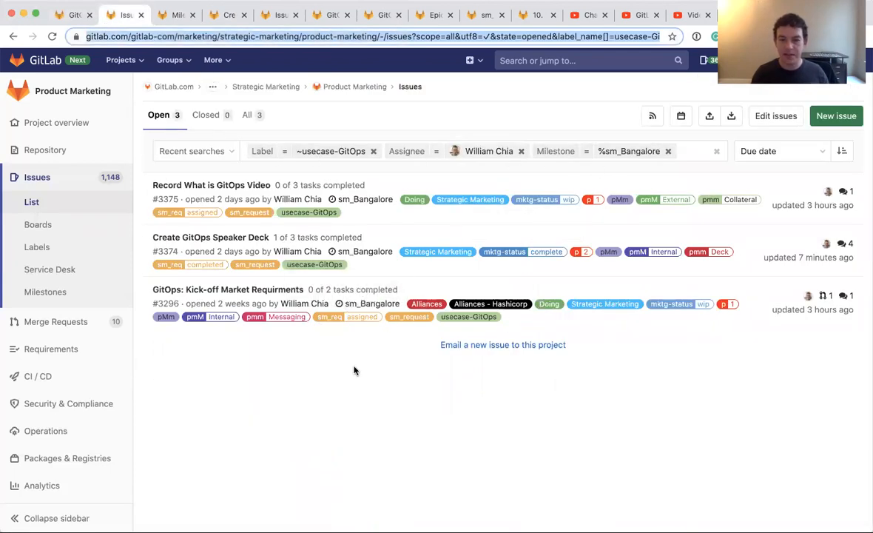
{"action": "mouse_move", "coordinate": [709, 163]}
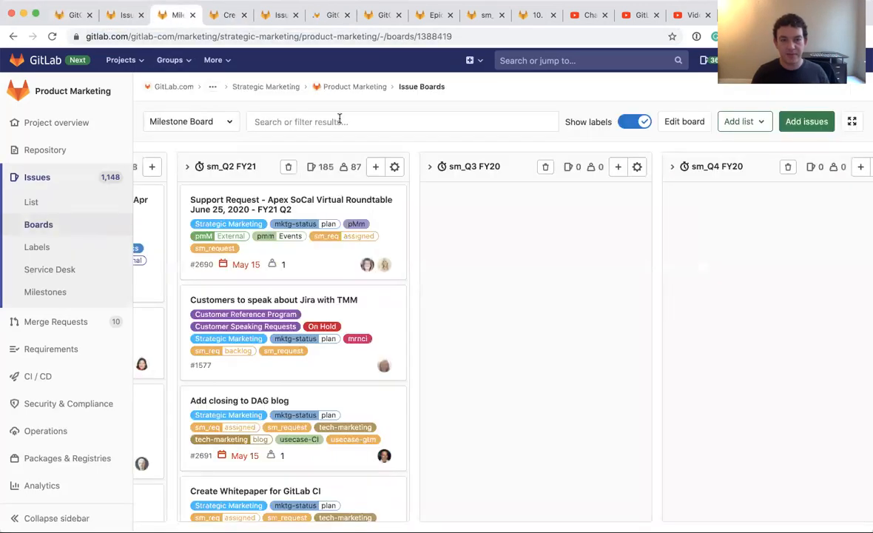
{"action": "left_click", "coordinate": [403, 121]}
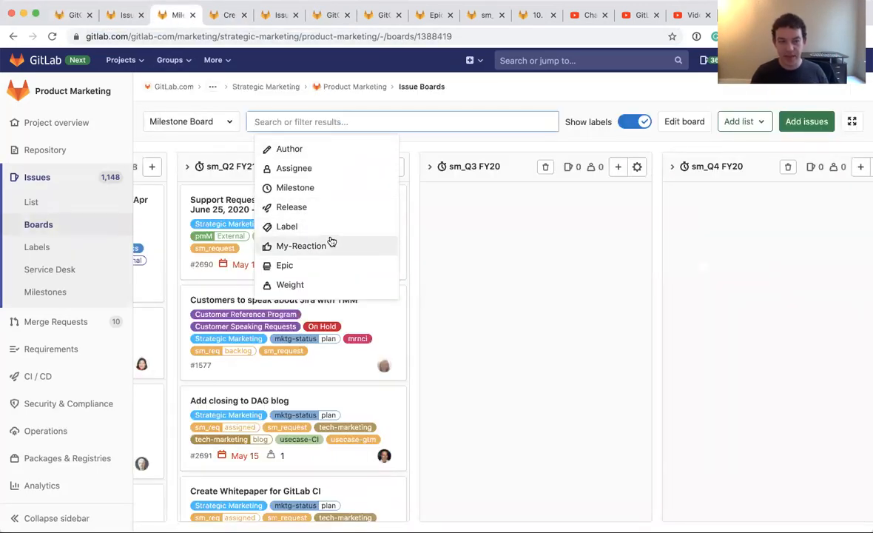
{"action": "left_click", "coordinate": [301, 246]}
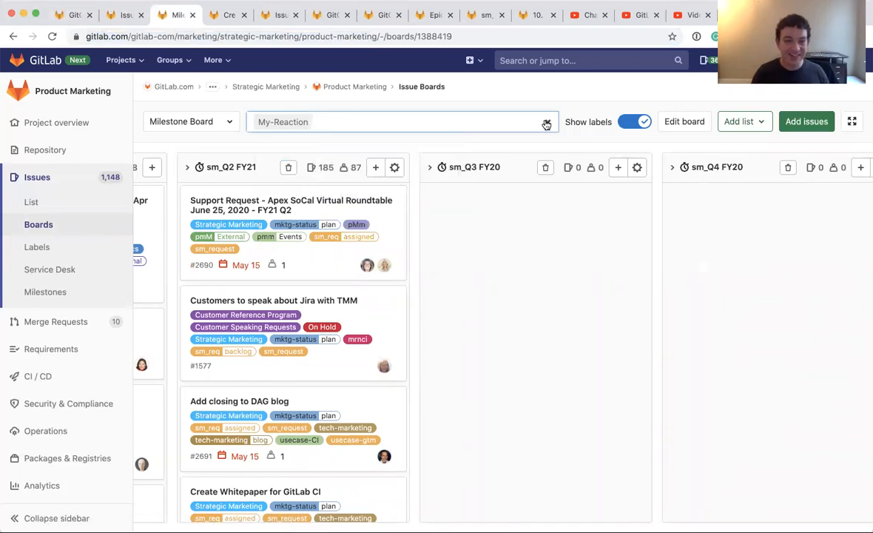
{"action": "left_click", "coordinate": [403, 121]}
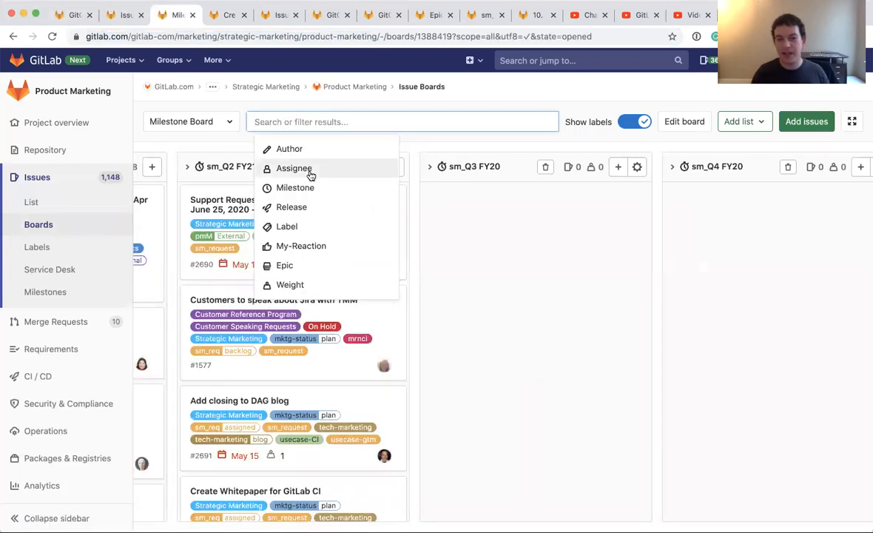
{"action": "left_click", "coordinate": [294, 168]}
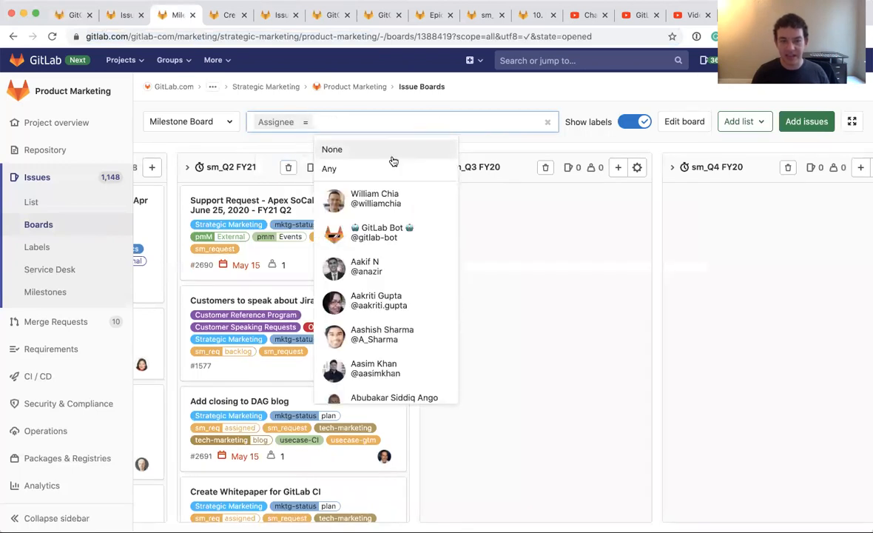
{"action": "left_click", "coordinate": [375, 198]}
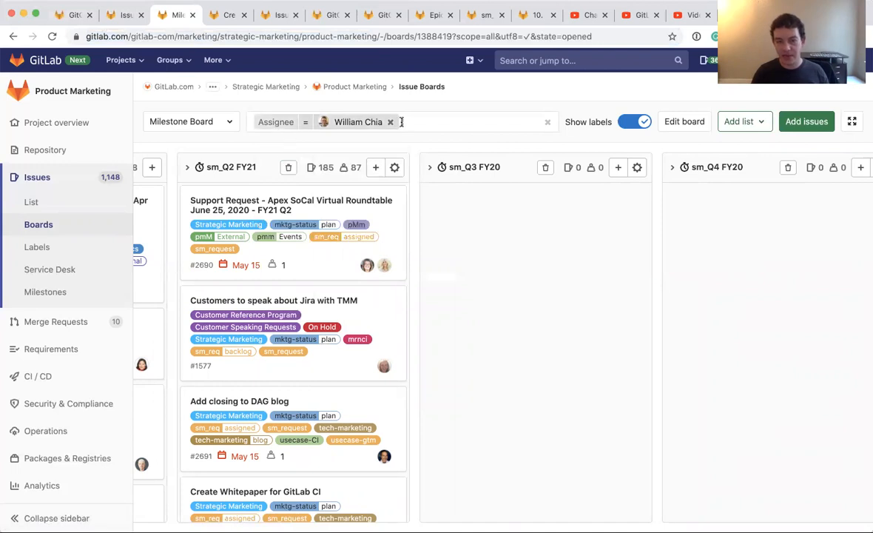
{"action": "left_click", "coordinate": [31, 202]}
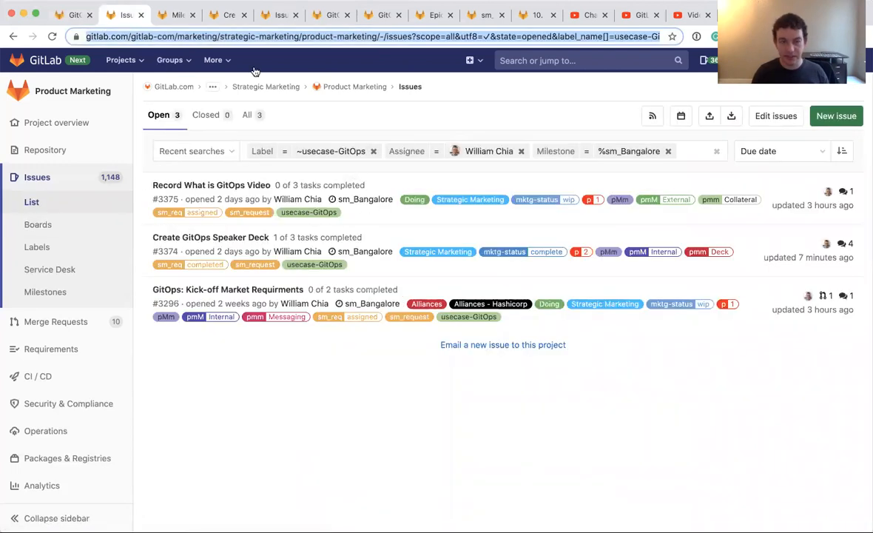
{"action": "left_click", "coordinate": [38, 225]}
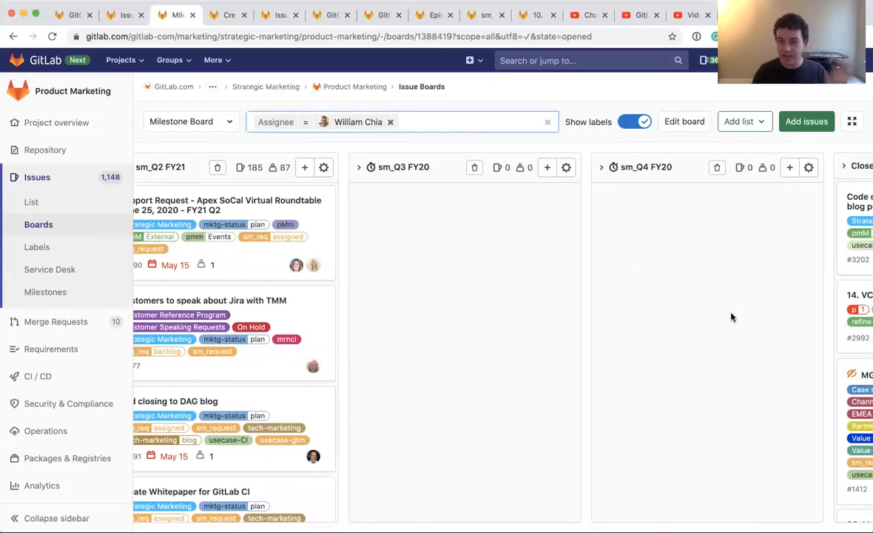
{"action": "mouse_move", "coordinate": [147, 26]}
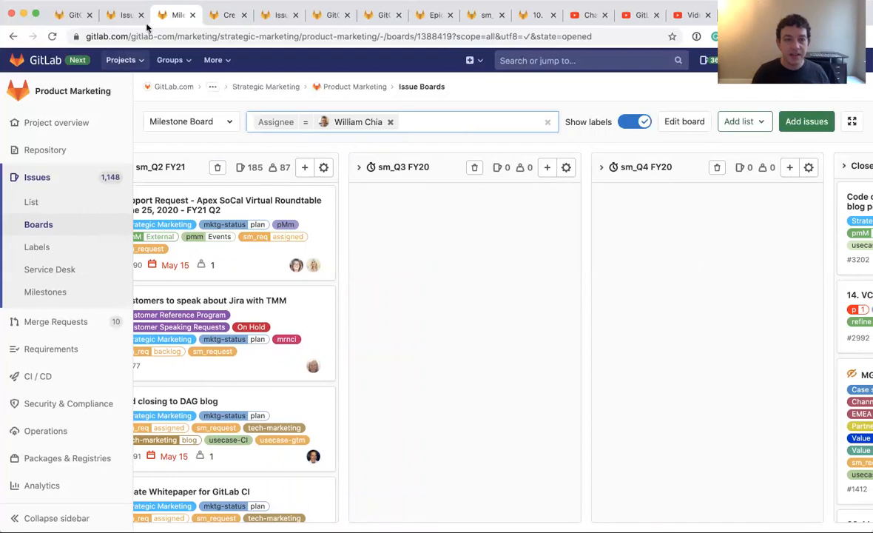